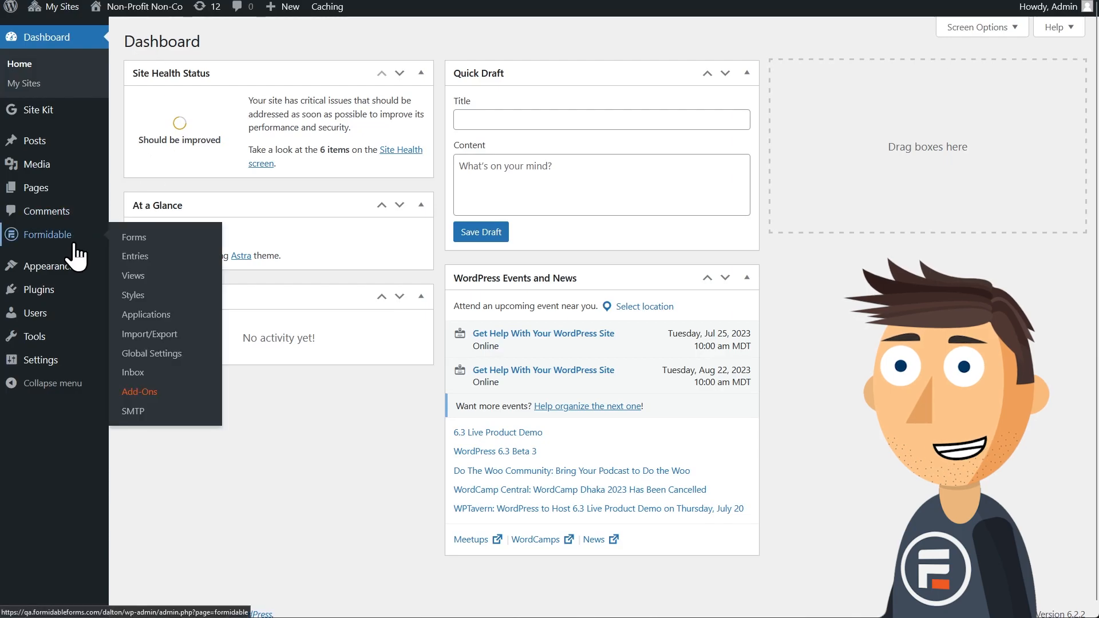
Step: Browse the Formidable add-ons catalogue down to the installed Stripe add-on and start a new form
click(140, 391)
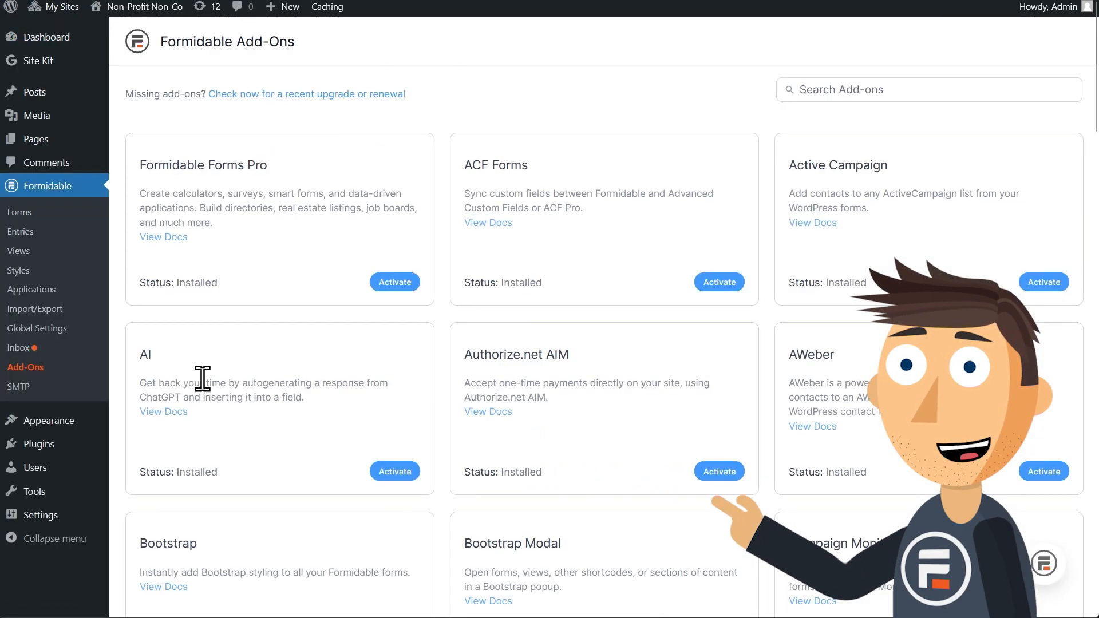
scroll(down, 3)
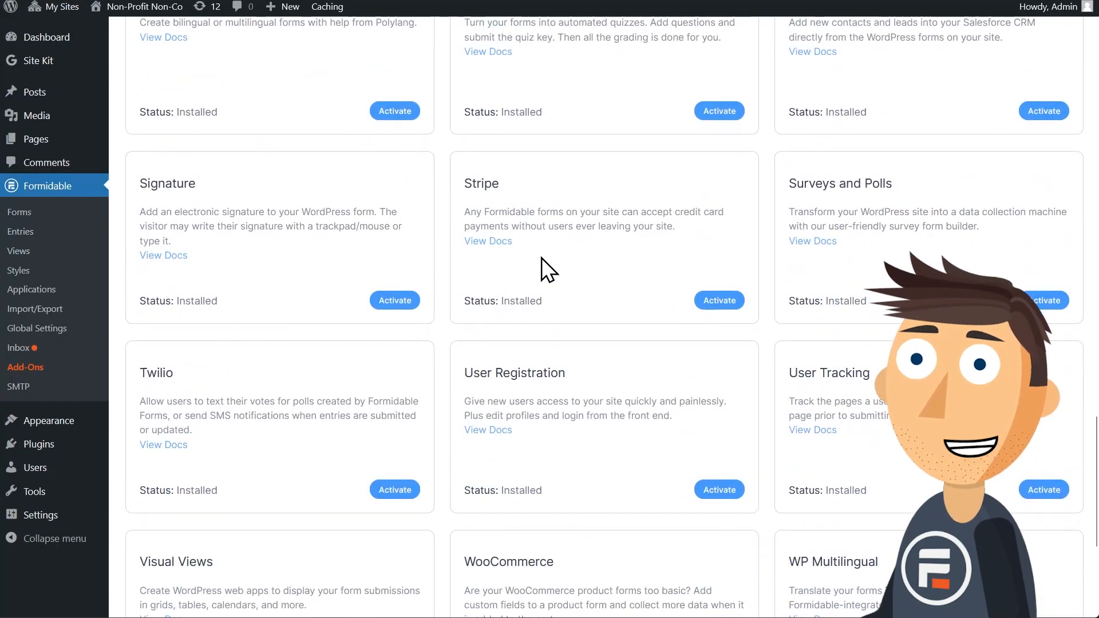
click(718, 300)
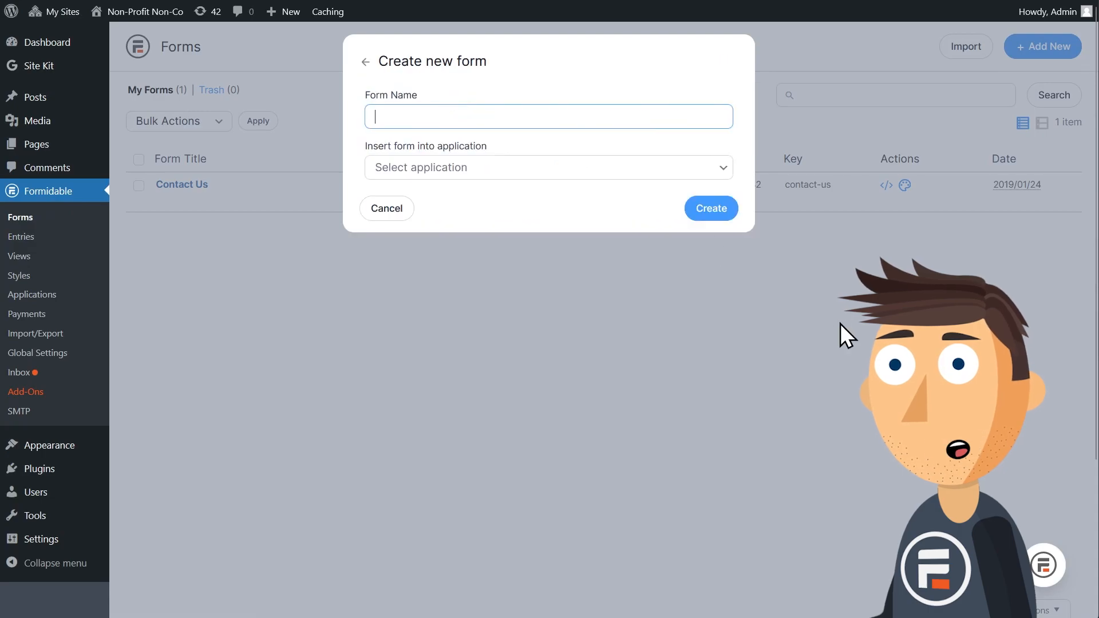
Step: Create a 'Cash App Payments' form with Email and Payment fields and save it
text(Cash App Payments)
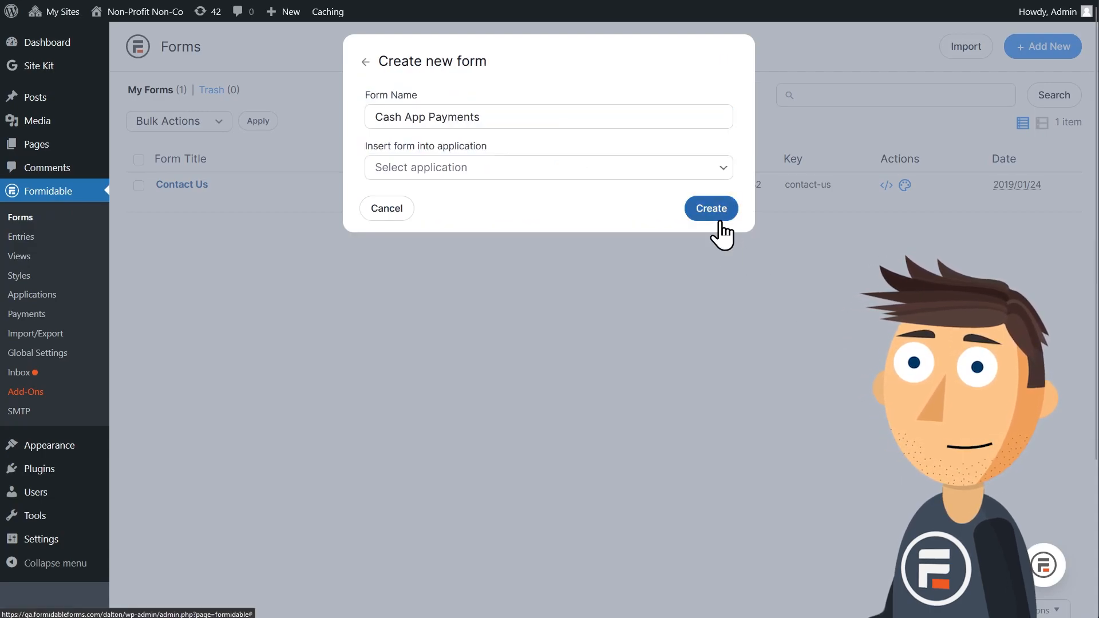
click(710, 209)
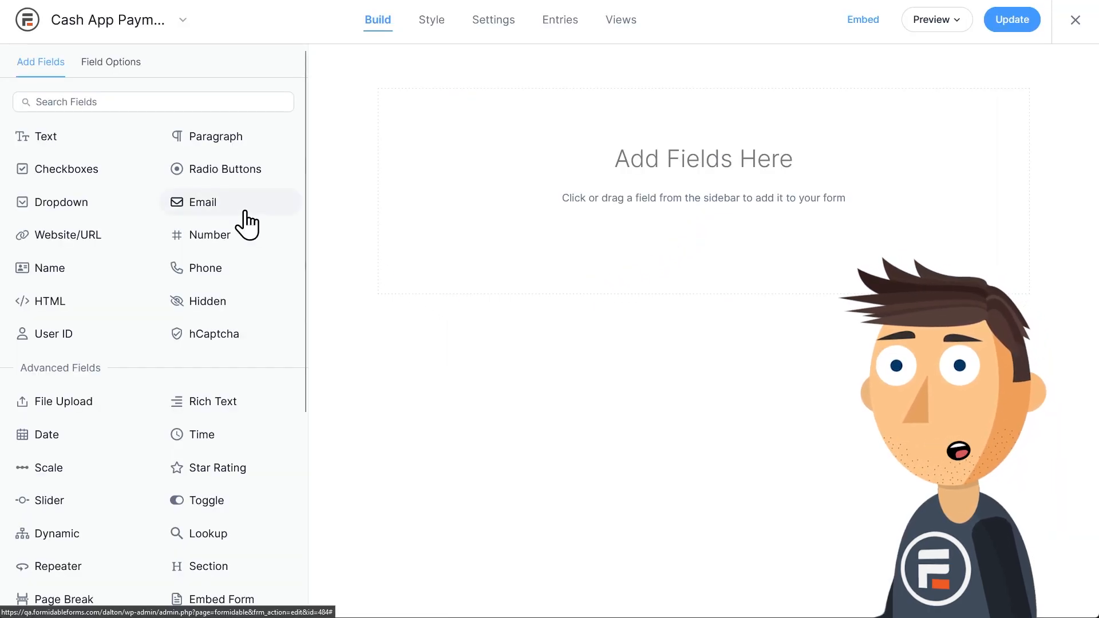
click(202, 201)
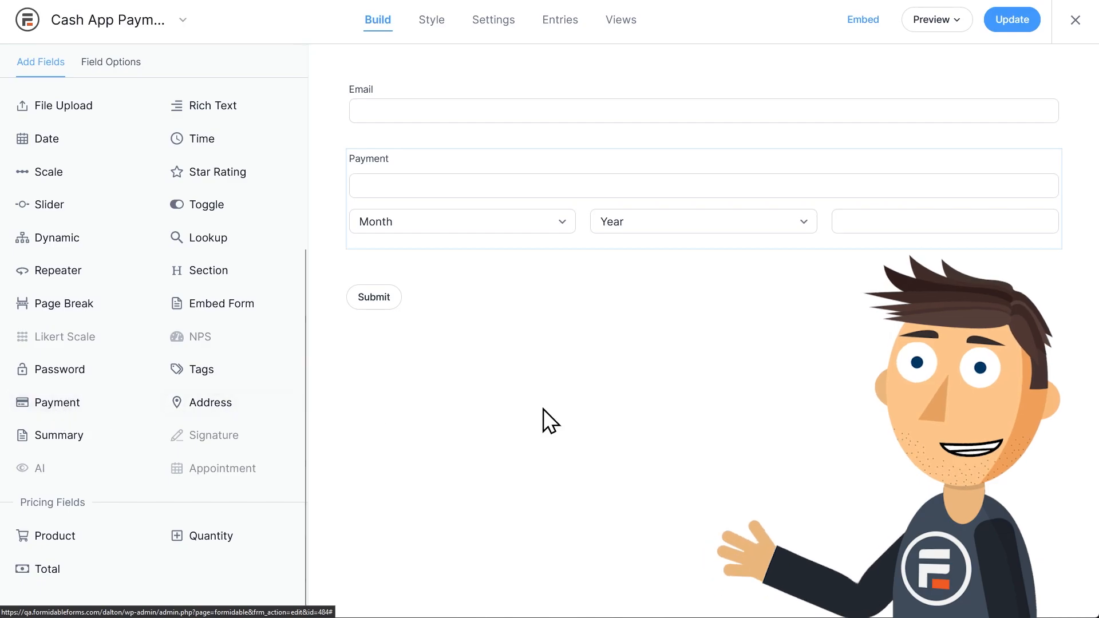
mouse_move(1011, 20)
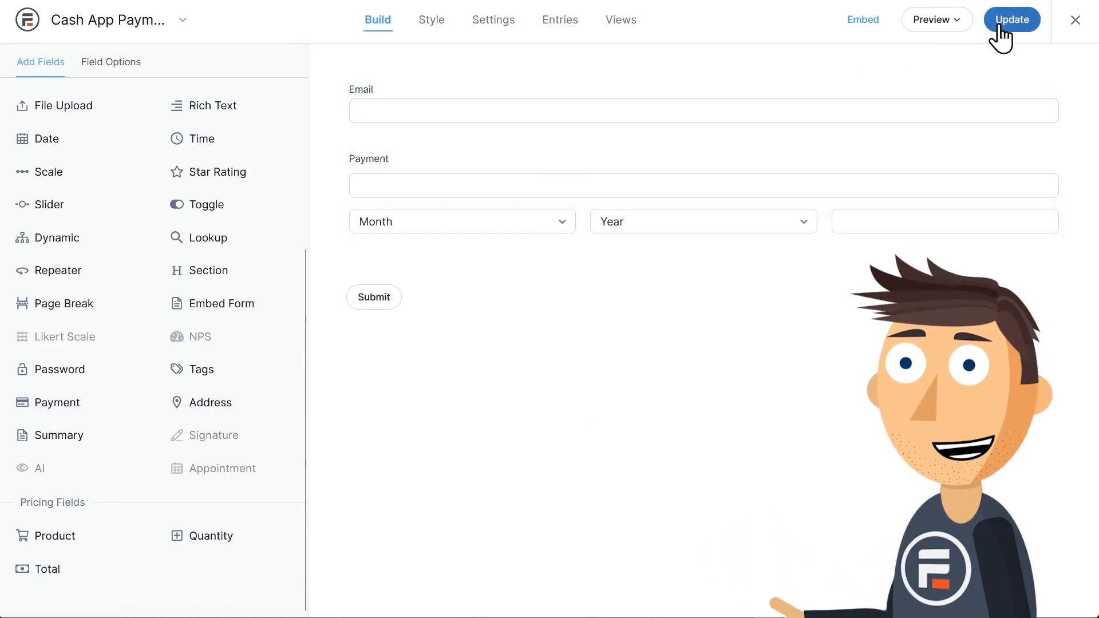
click(1011, 20)
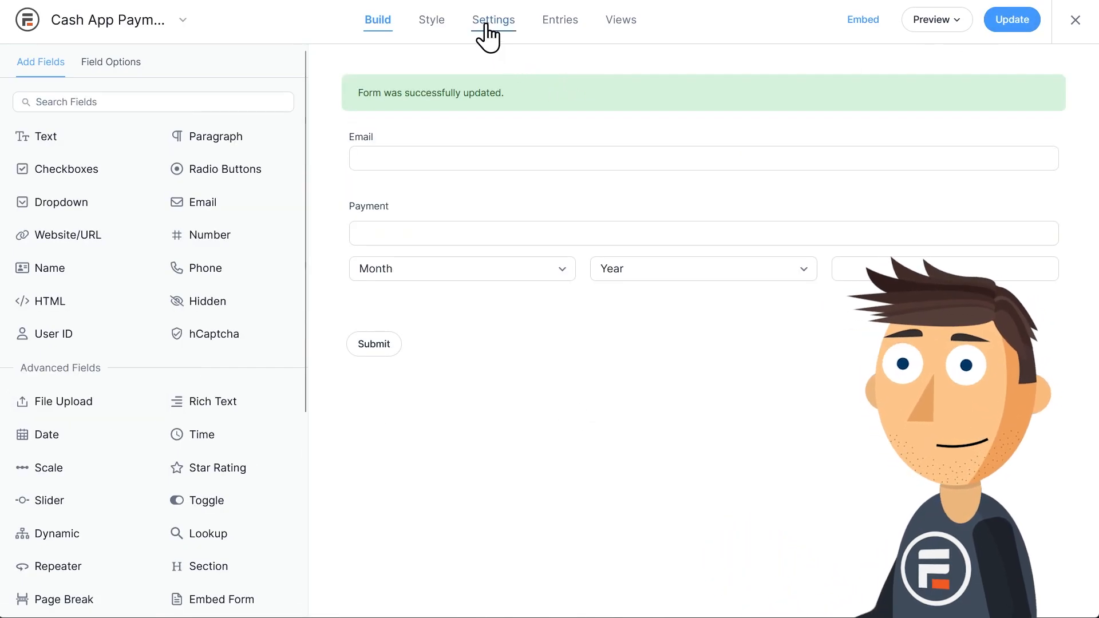
Step: Add a Collect a Payment action under the form's Actions & Notifications settings
click(493, 20)
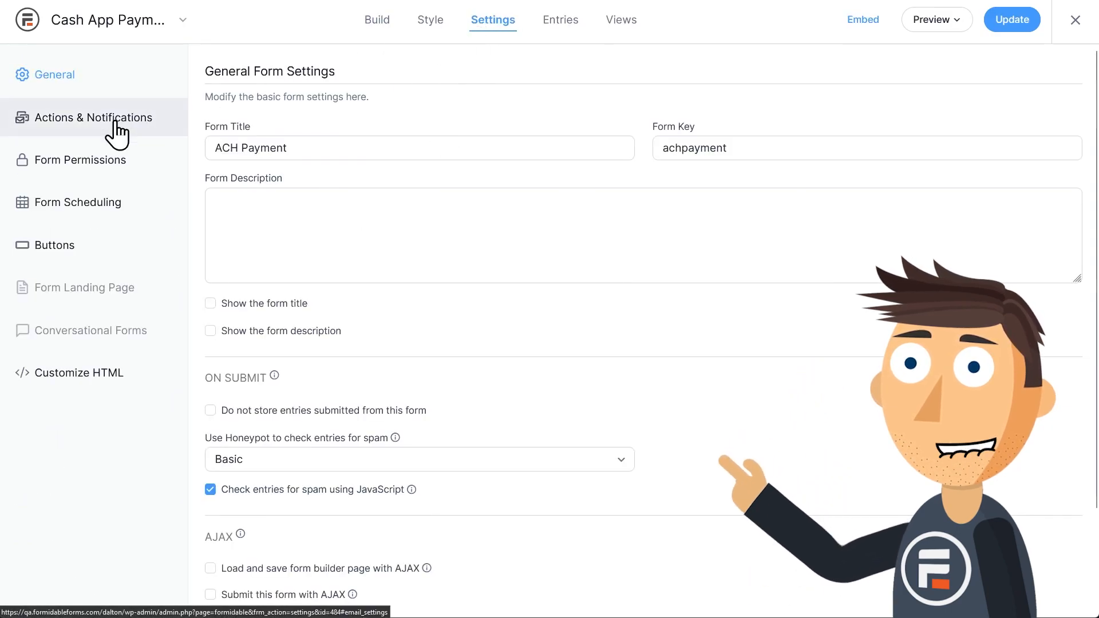
click(92, 117)
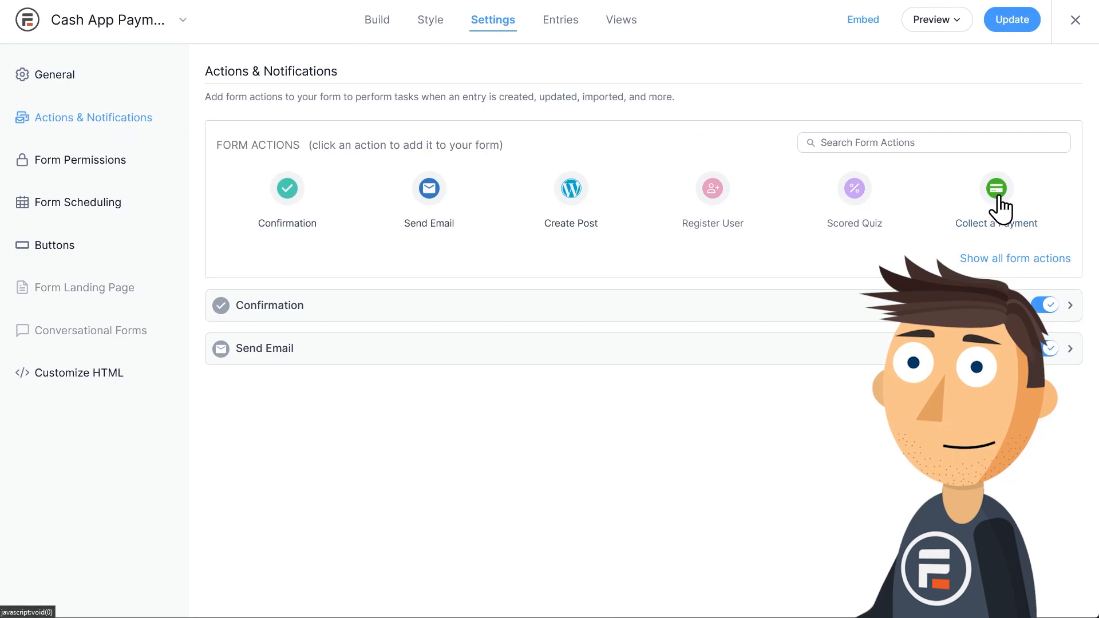
click(995, 188)
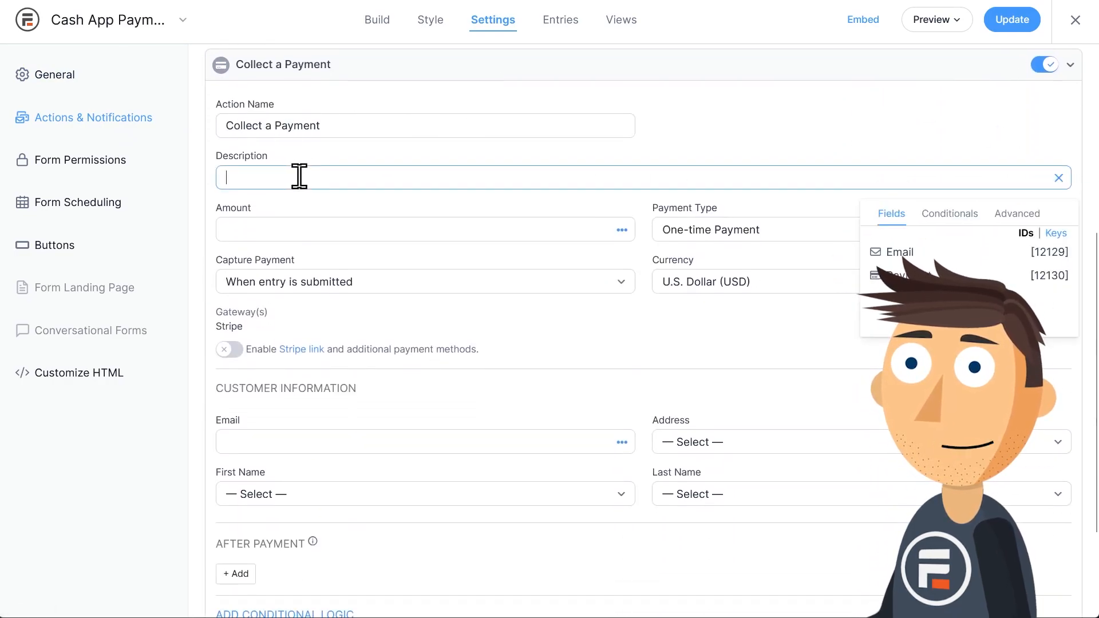
Step: Describe the action as 'Stripe', charge 10 as a One-time Payment with Stripe link enabled
text(Stripe)
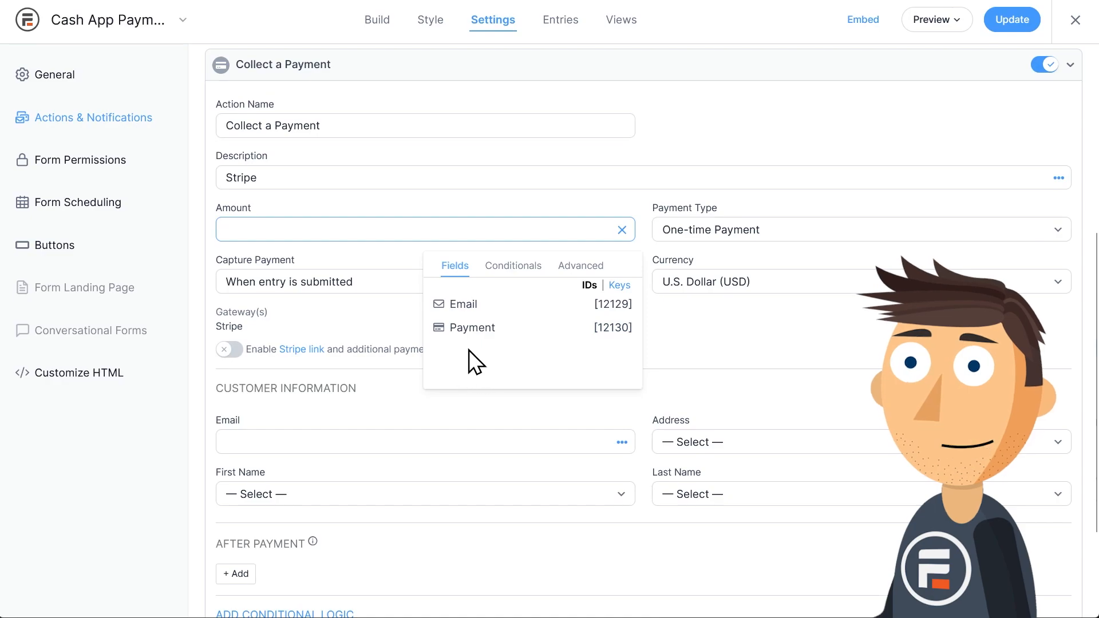
text(10)
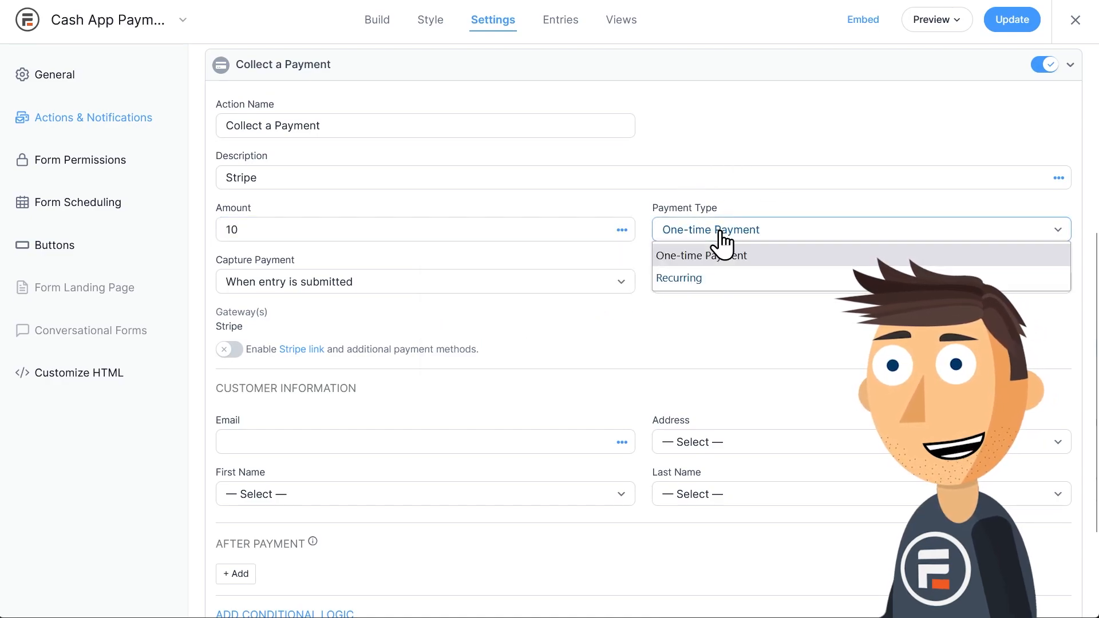
click(700, 254)
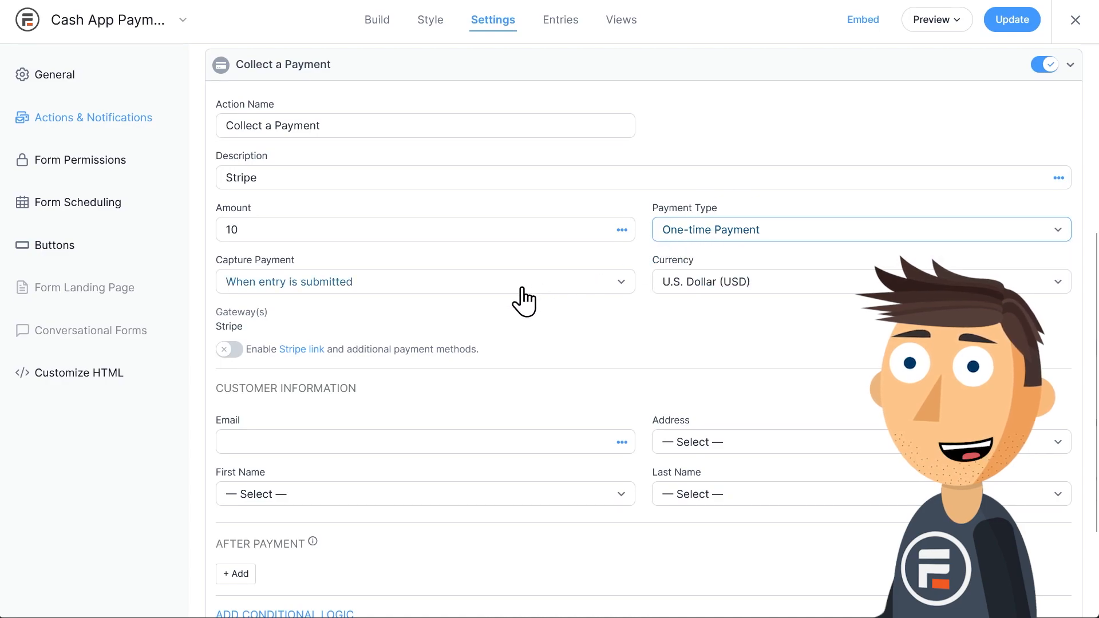
click(229, 349)
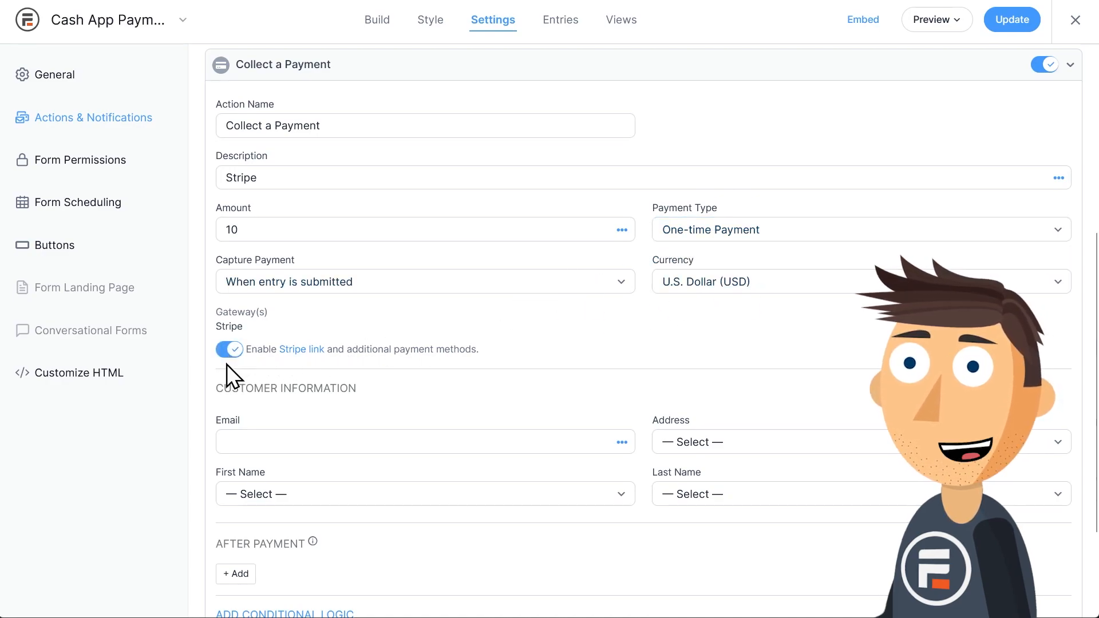
mouse_move(295, 370)
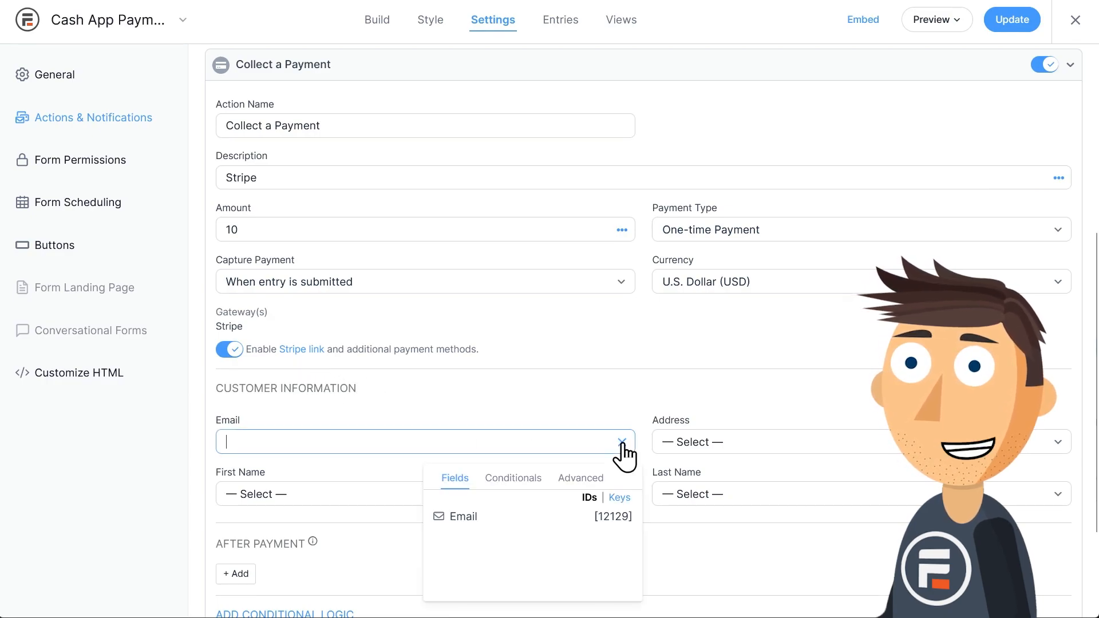
Step: Map the Email field as customer email, save the action and return to the forms list
click(462, 517)
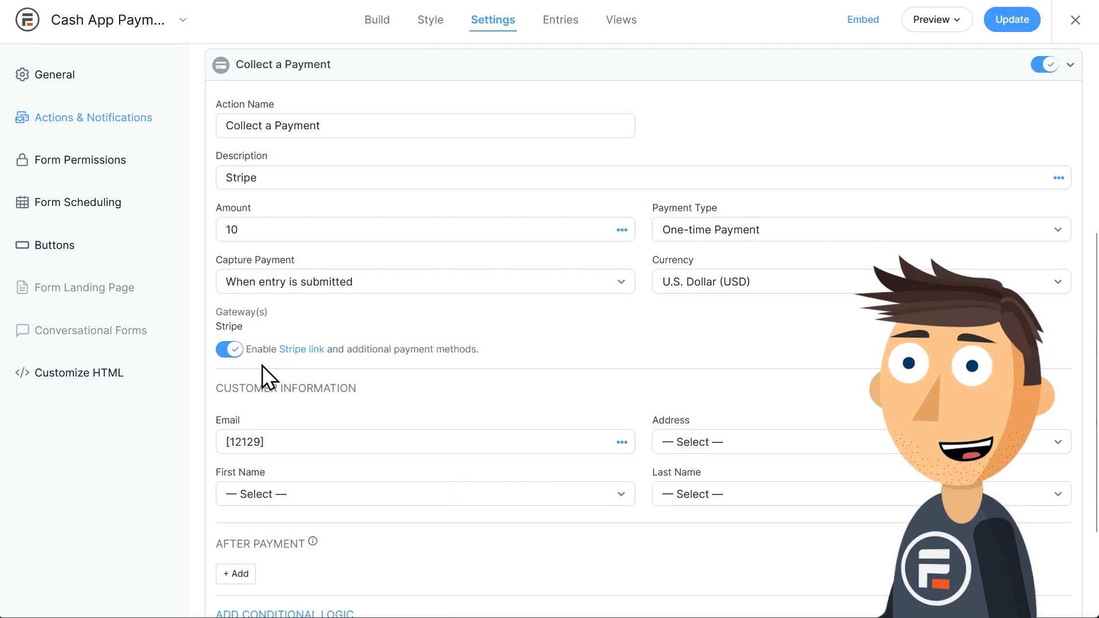
click(1011, 19)
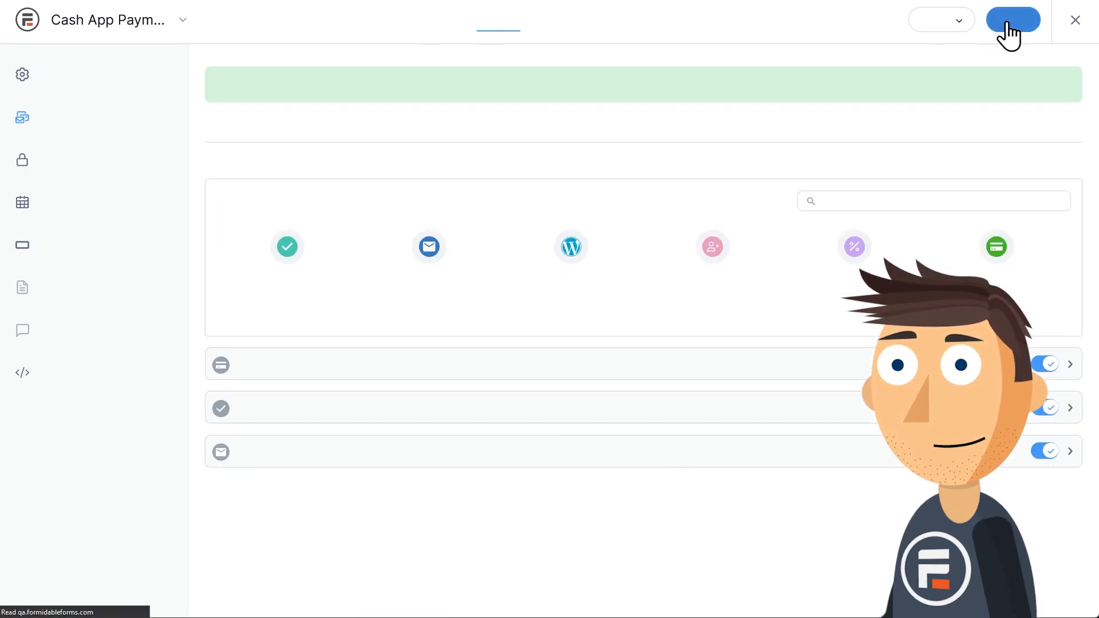
click(1011, 20)
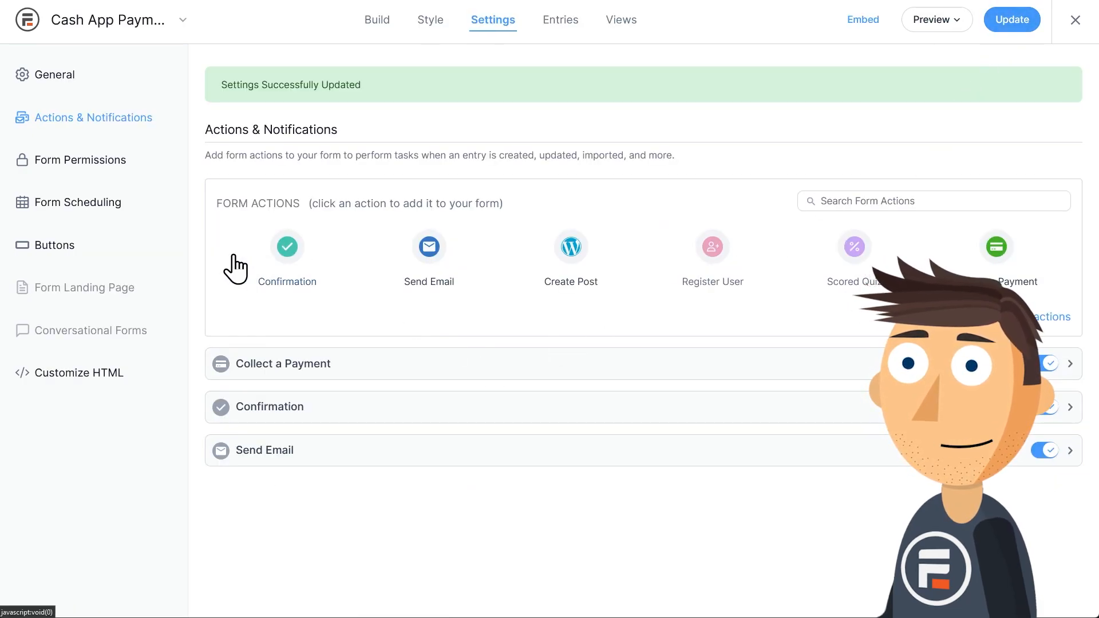
click(1075, 20)
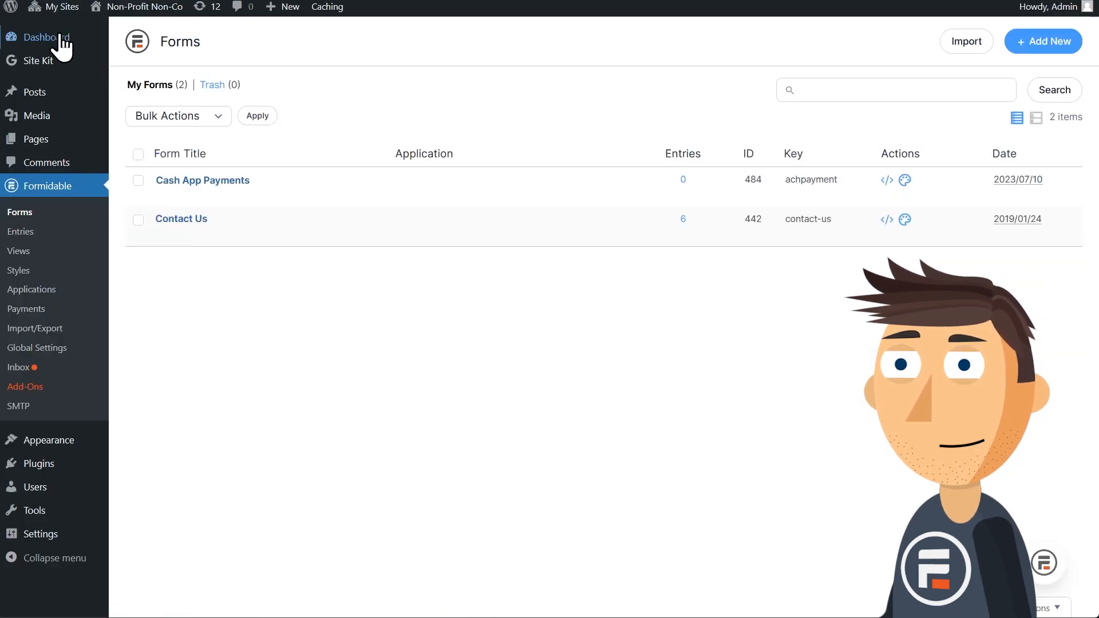
mouse_move(37, 348)
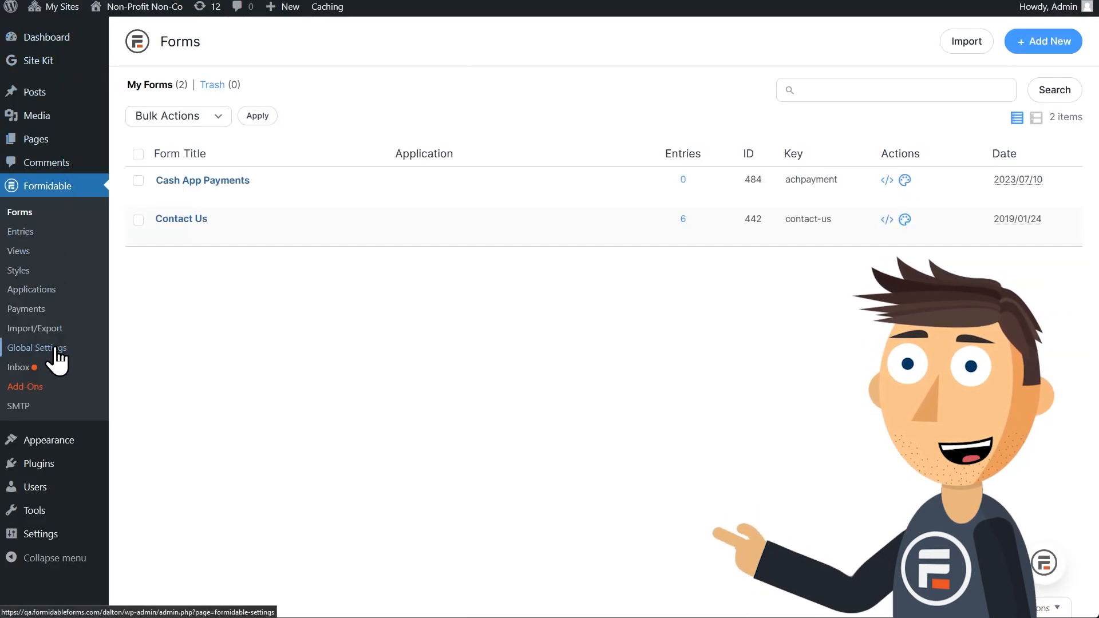
Step: Connect the Formidable Forms - Testing Stripe account in test mode from Global Settings
click(36, 348)
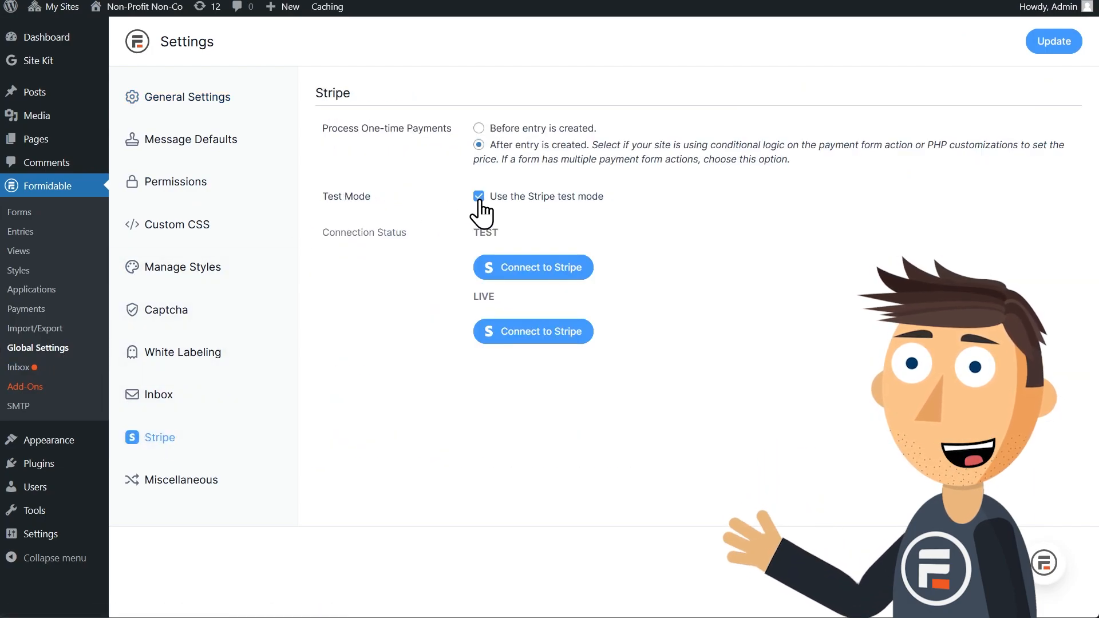
mouse_move(522, 164)
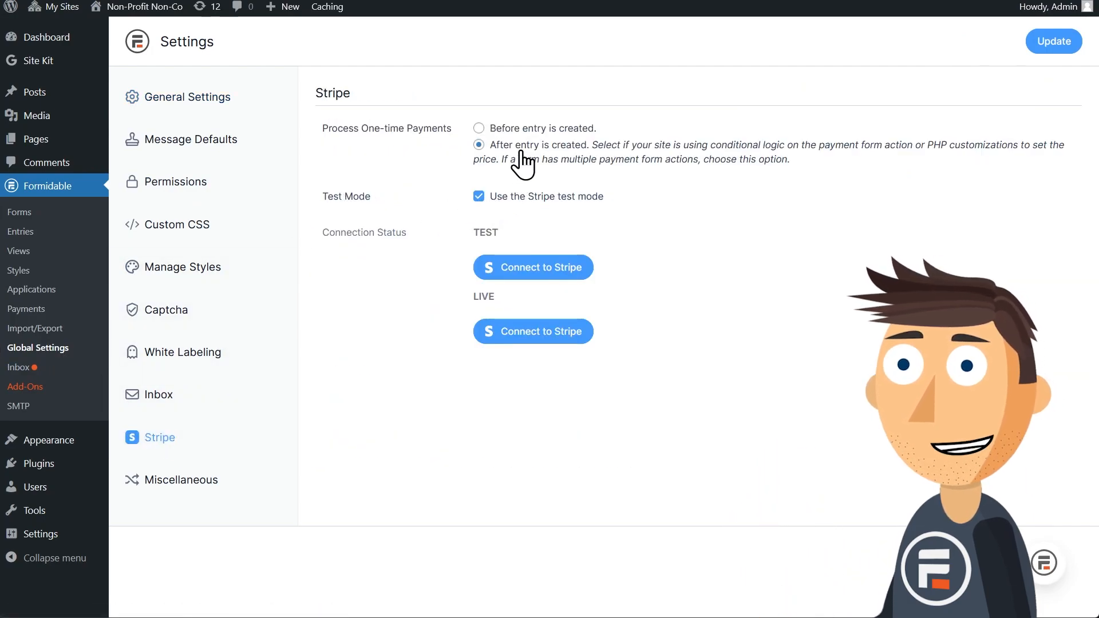
mouse_move(542, 167)
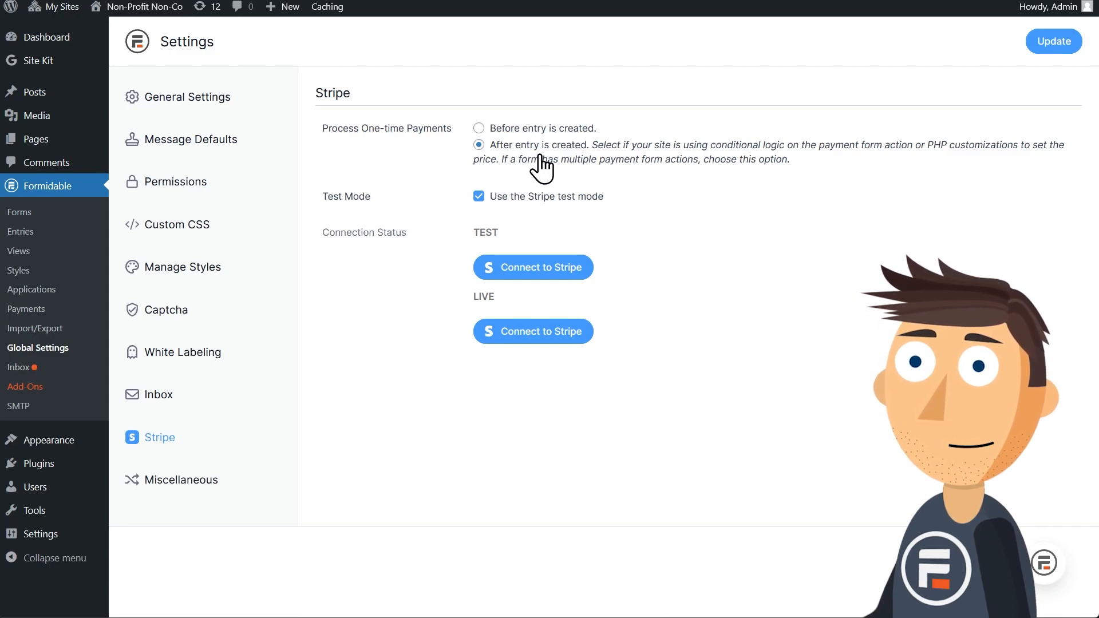
mouse_move(547, 230)
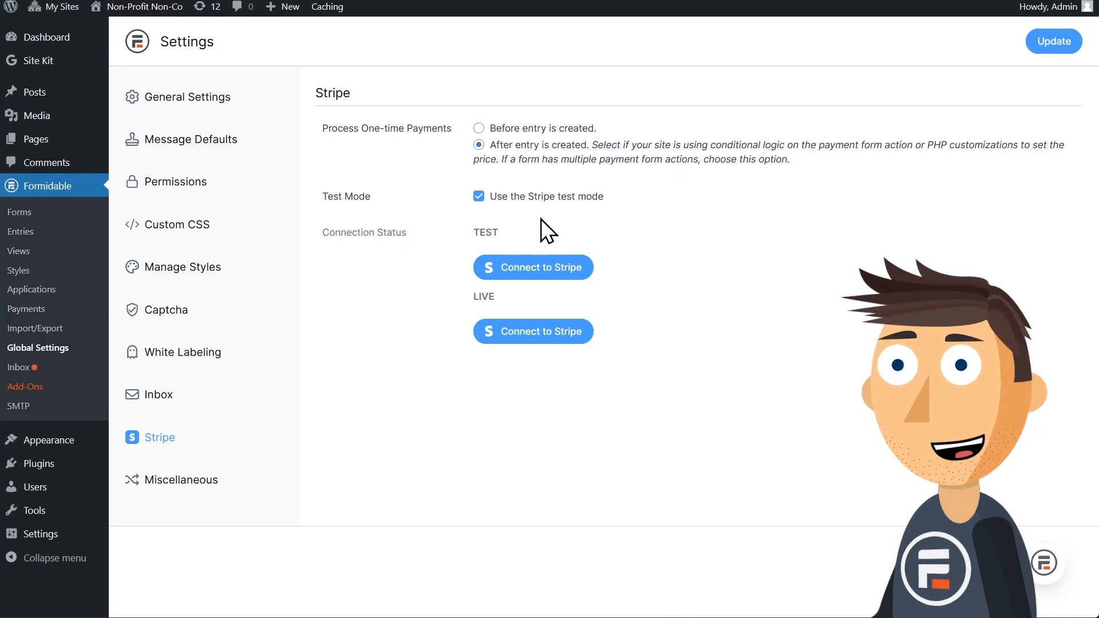
click(532, 266)
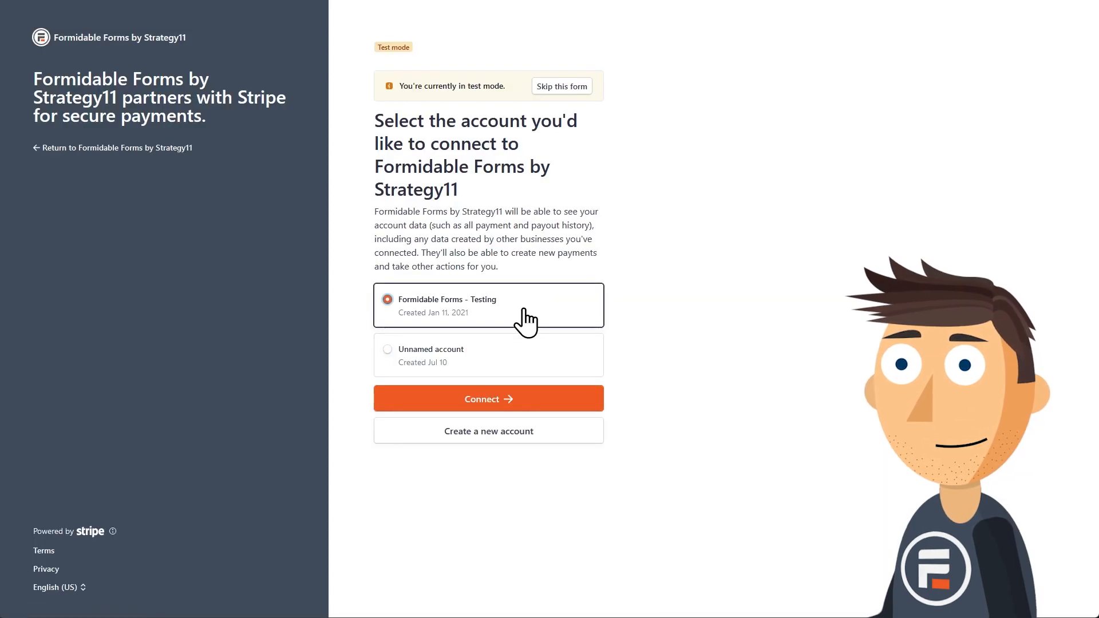
click(488, 398)
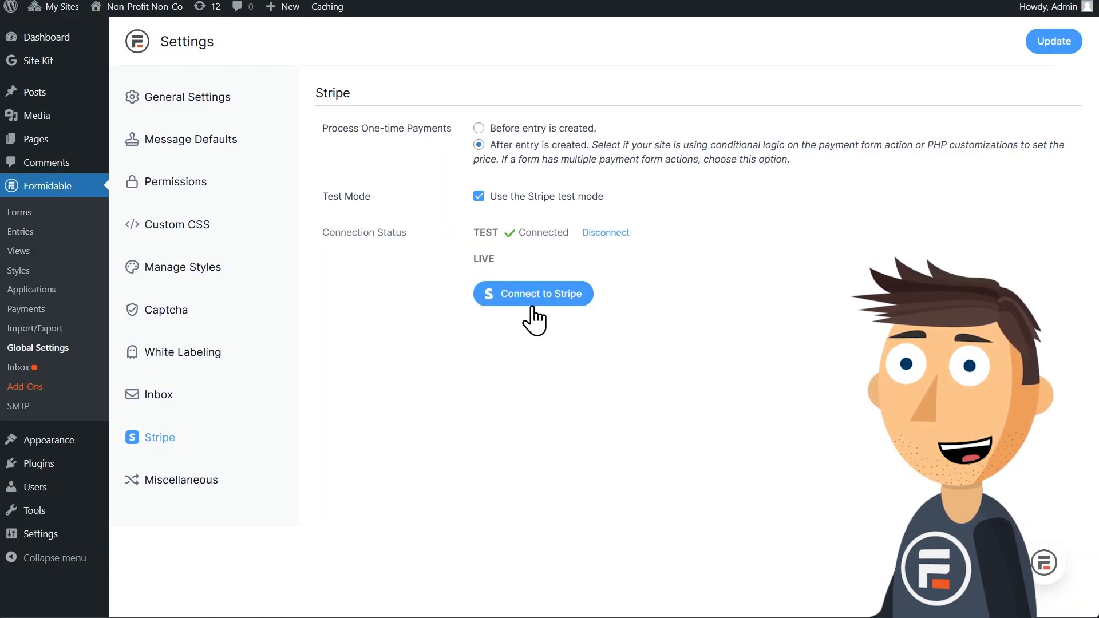
mouse_move(449, 364)
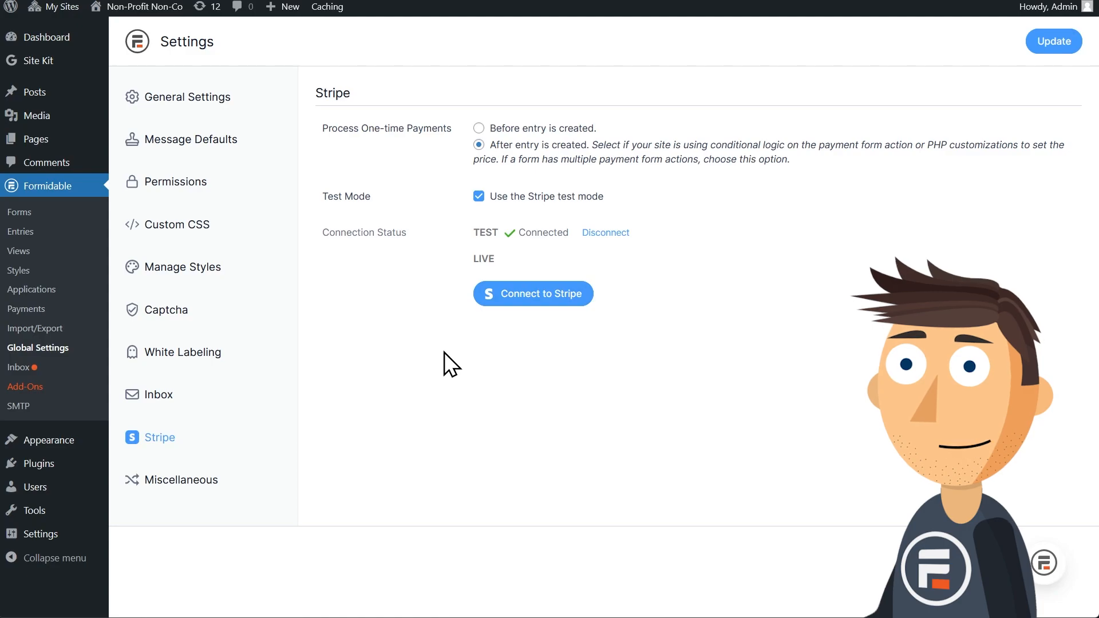
mouse_move(21, 231)
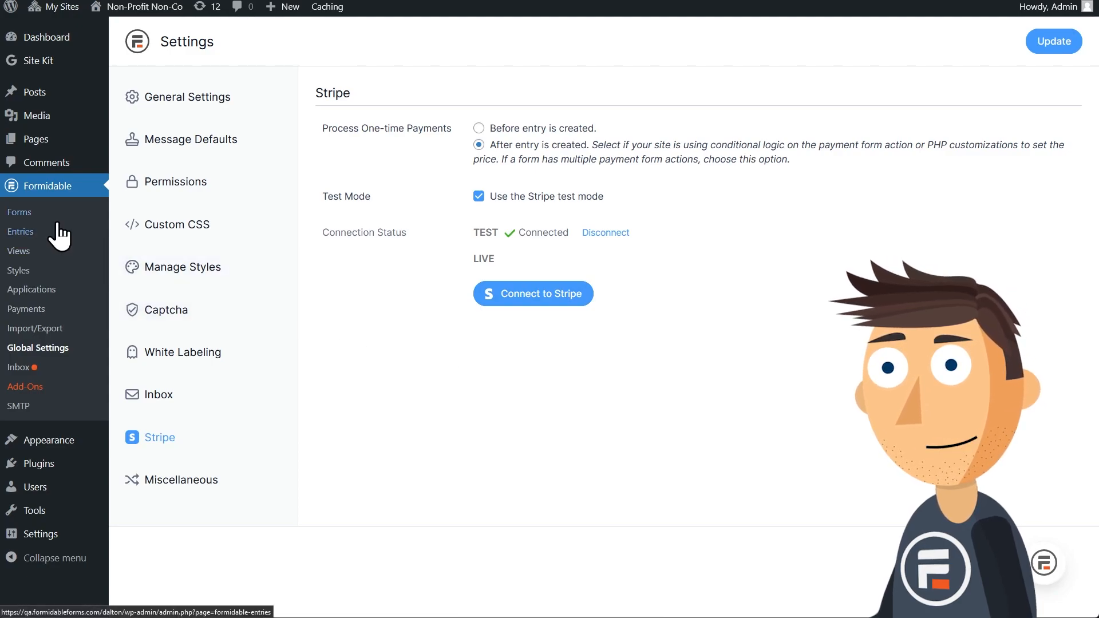
Step: Reopen the Cash App Payments form from the forms list
click(20, 212)
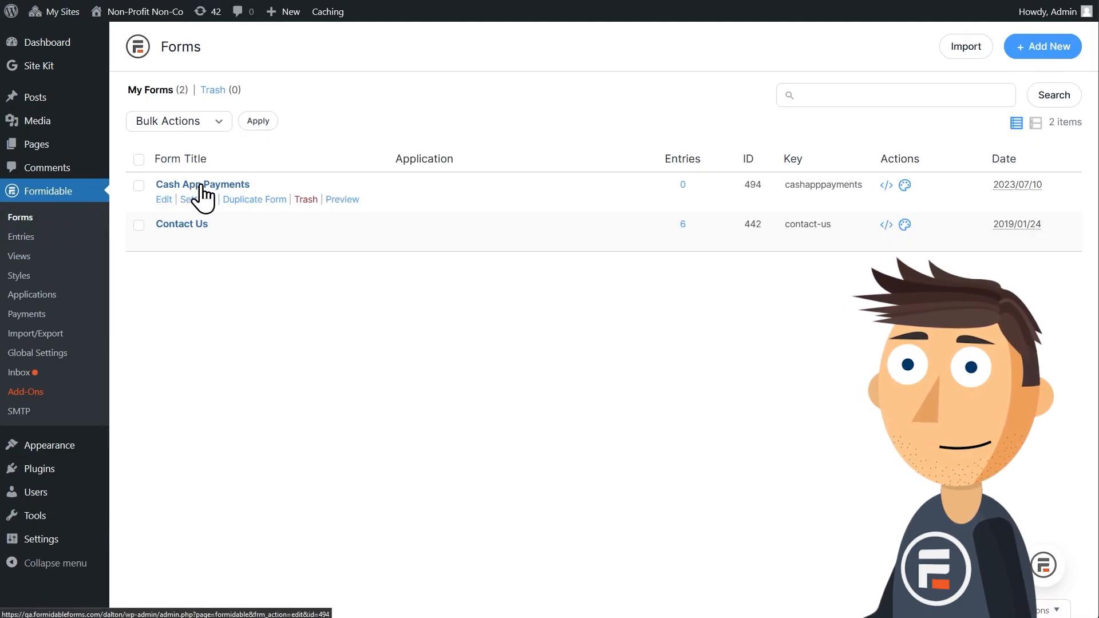
click(201, 184)
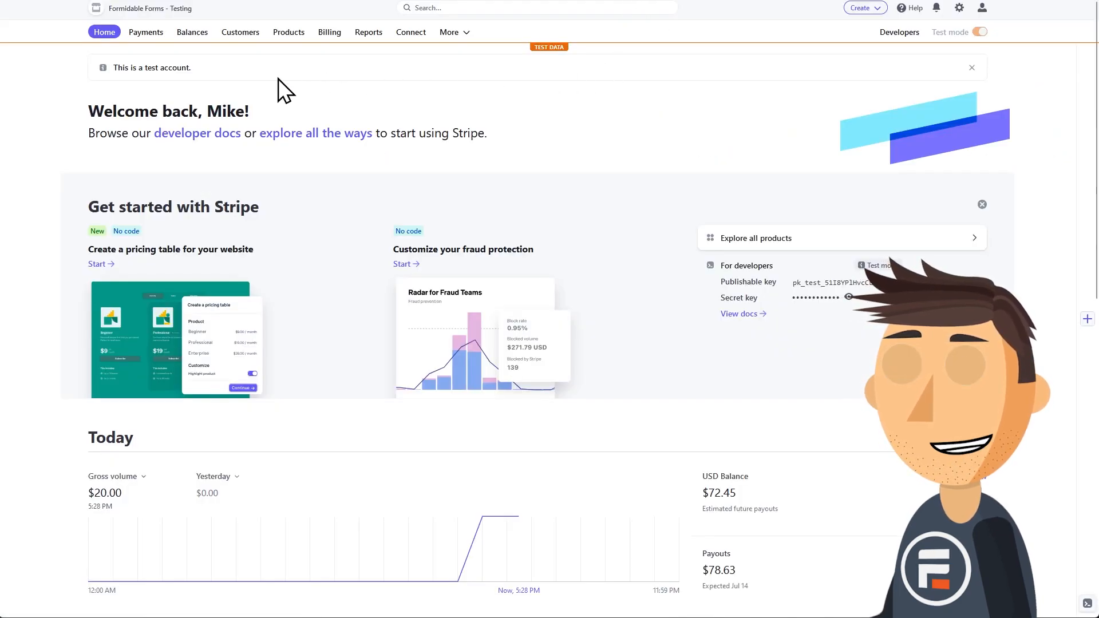
mouse_move(613, 161)
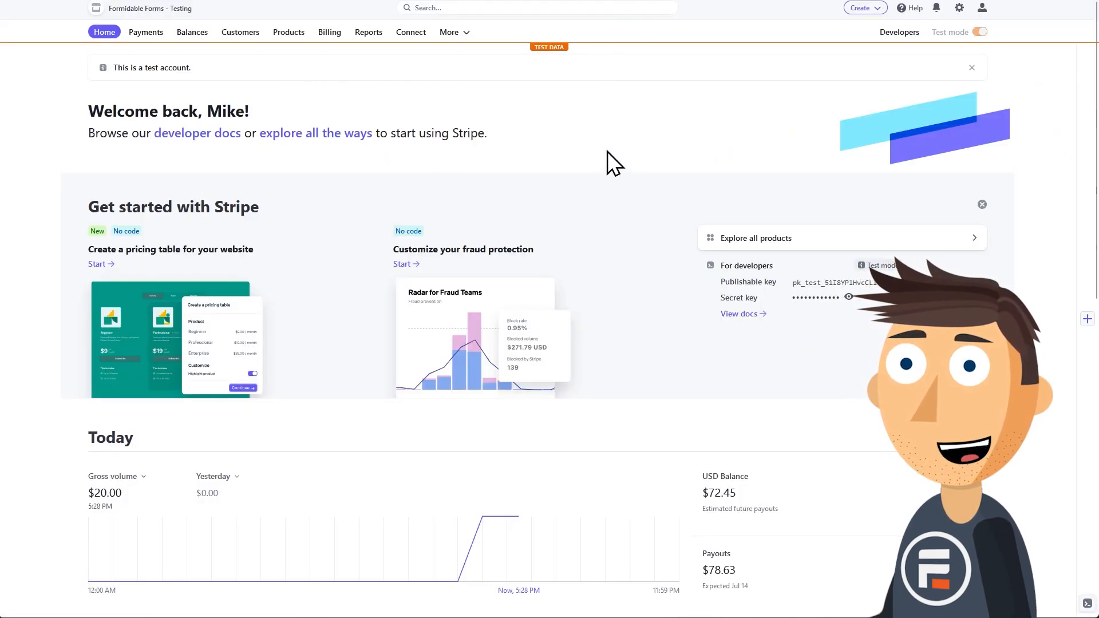
Step: Go to the Stripe test account's Payment methods settings
click(959, 8)
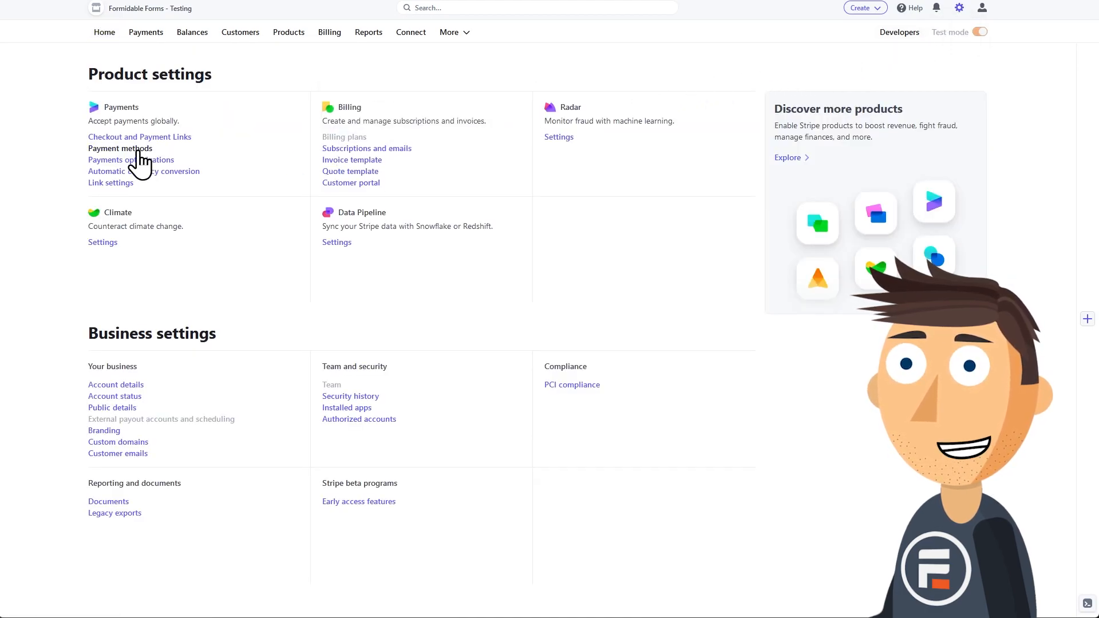
click(119, 149)
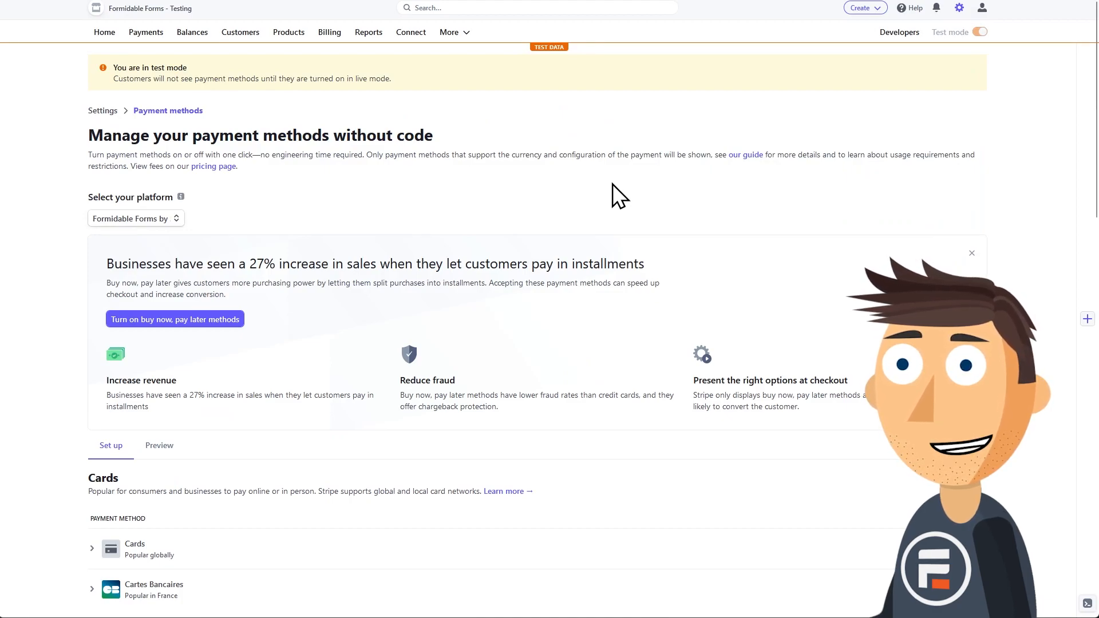
Step: Choose Formidable Forms by Strategy11 as the platform and reach the Wallets section
click(135, 217)
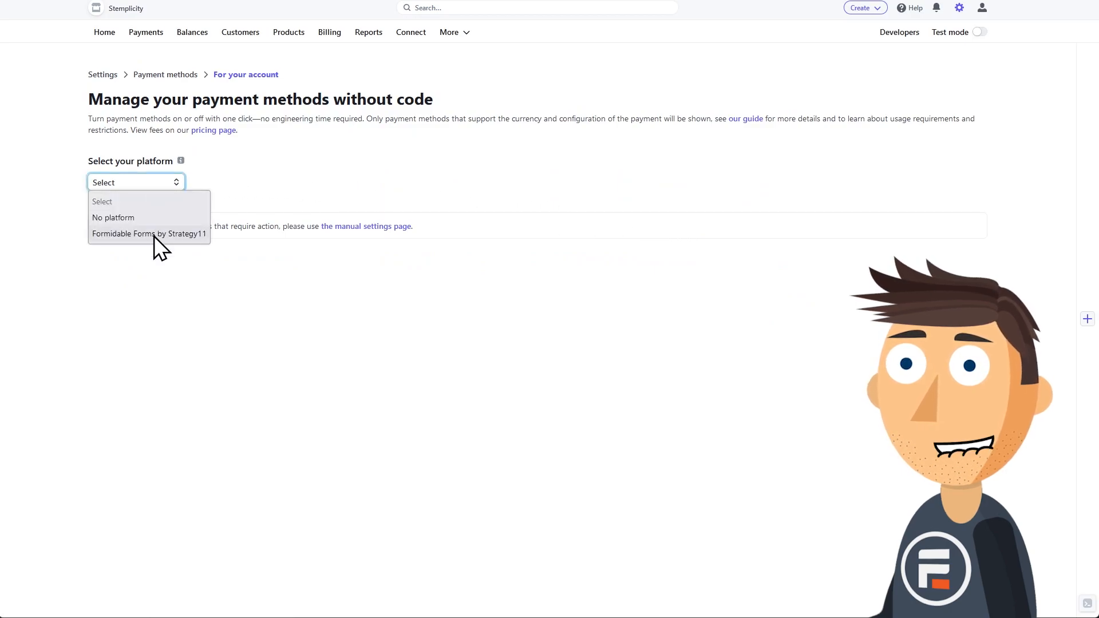
click(149, 234)
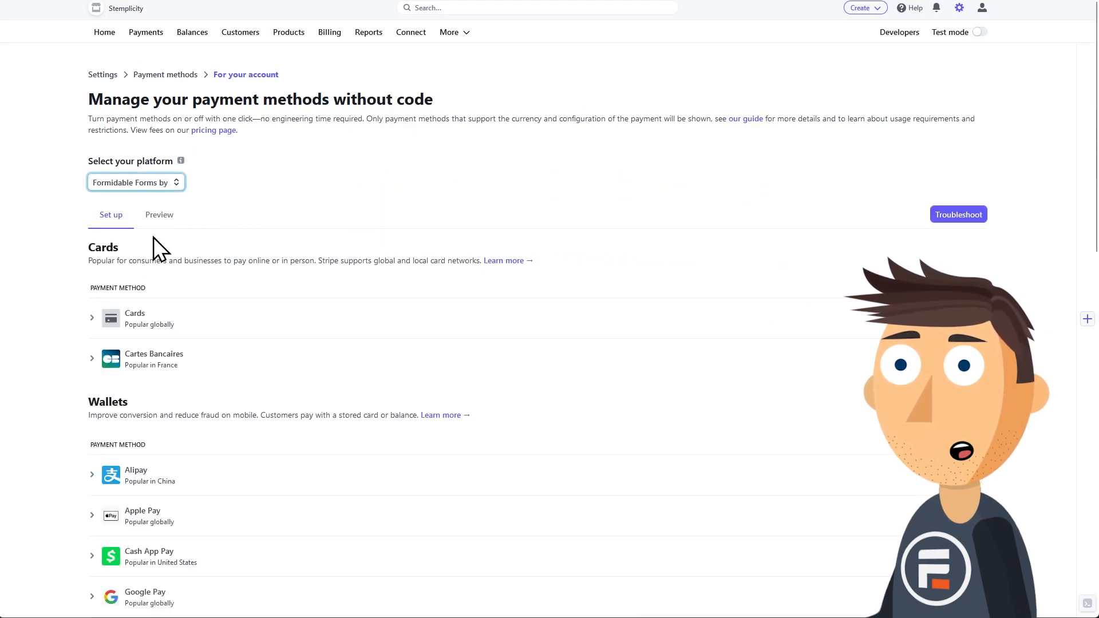
scroll(down, 3)
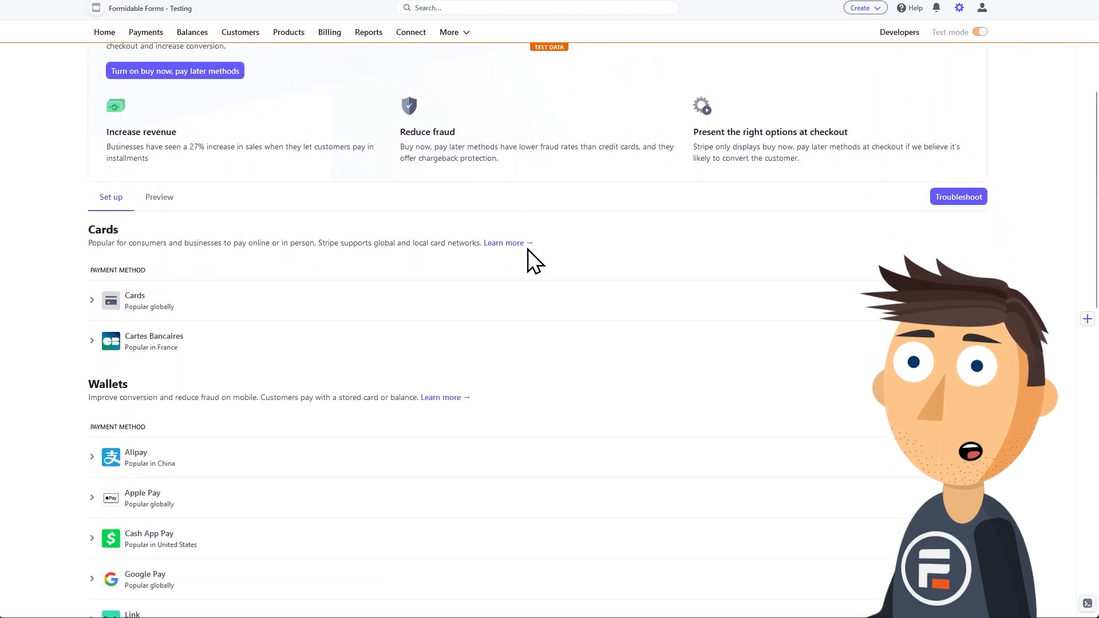
scroll(down, 3)
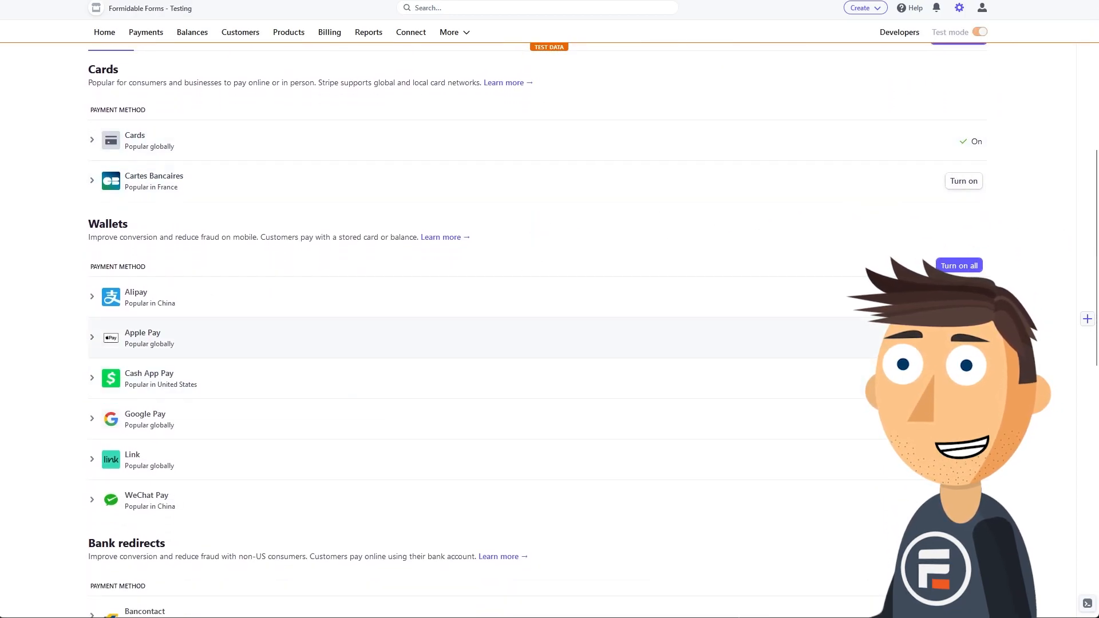
mouse_move(847, 419)
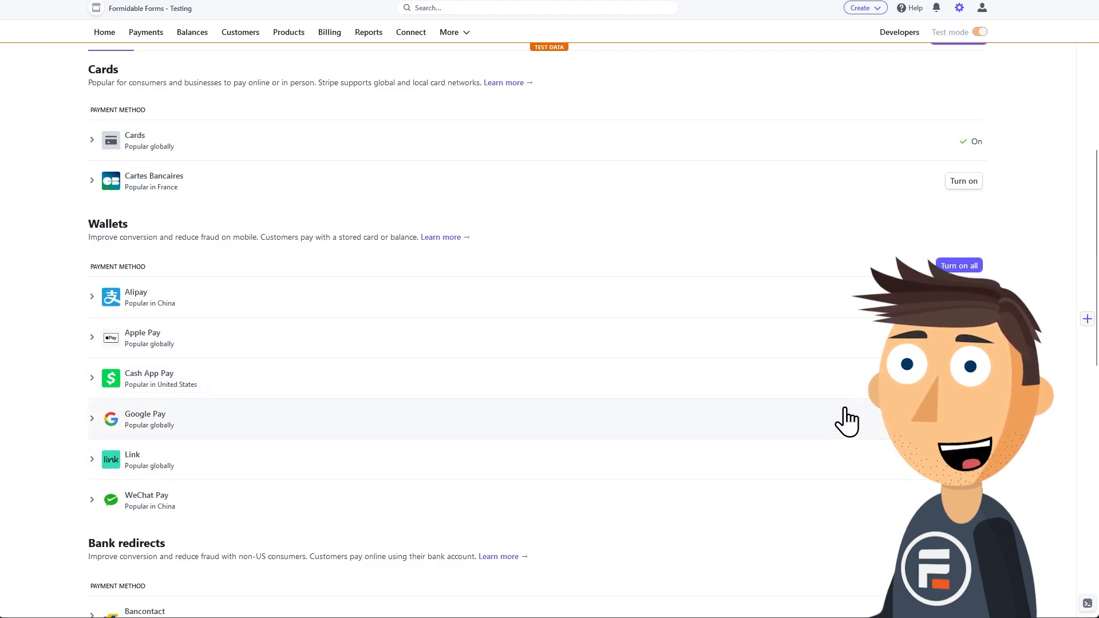
scroll(down, 3)
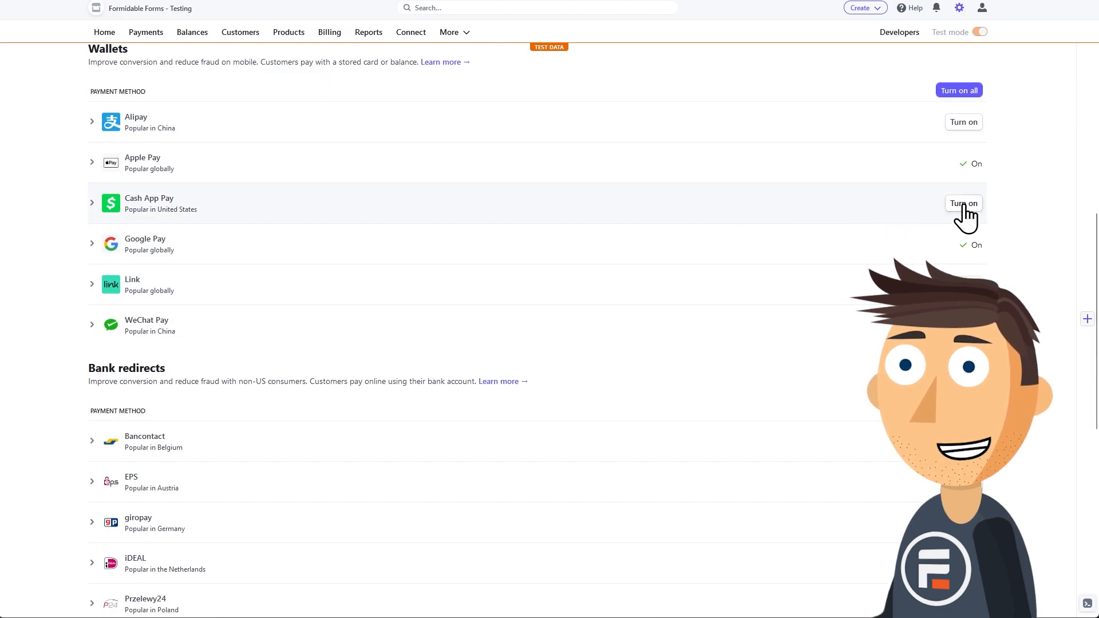
Step: Turn on Cash App Pay, then preview the form on a blank page
click(92, 203)
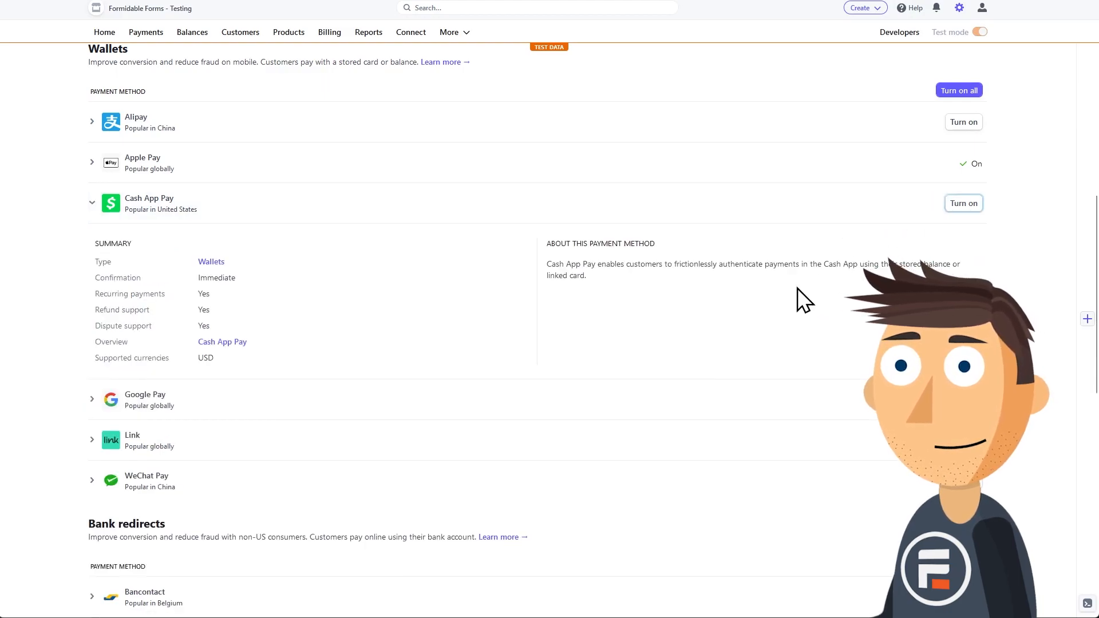
click(963, 204)
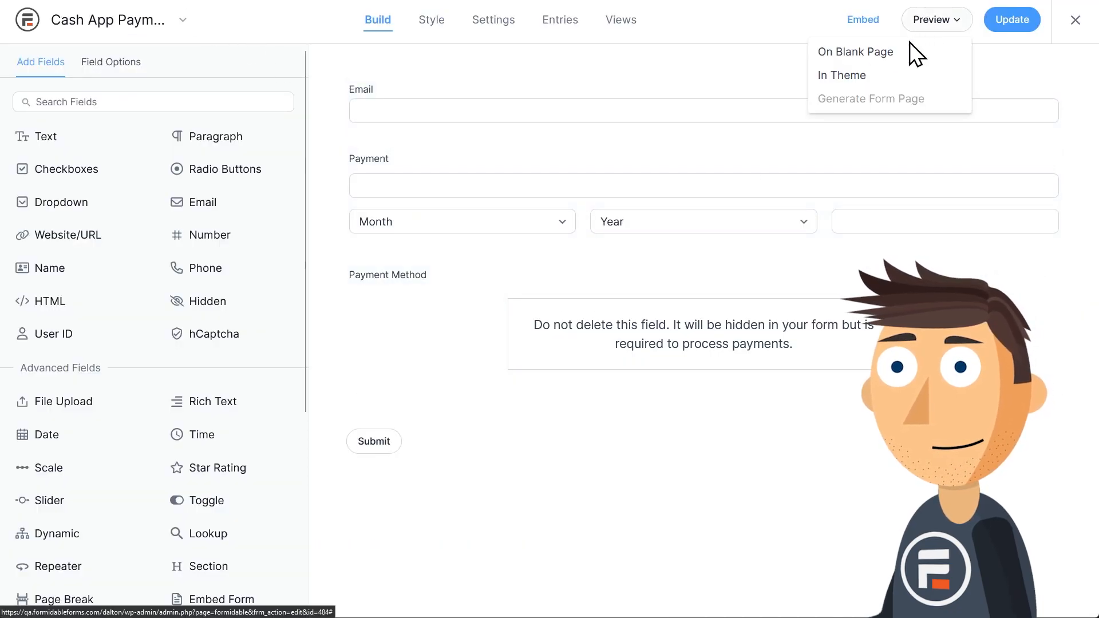
click(854, 51)
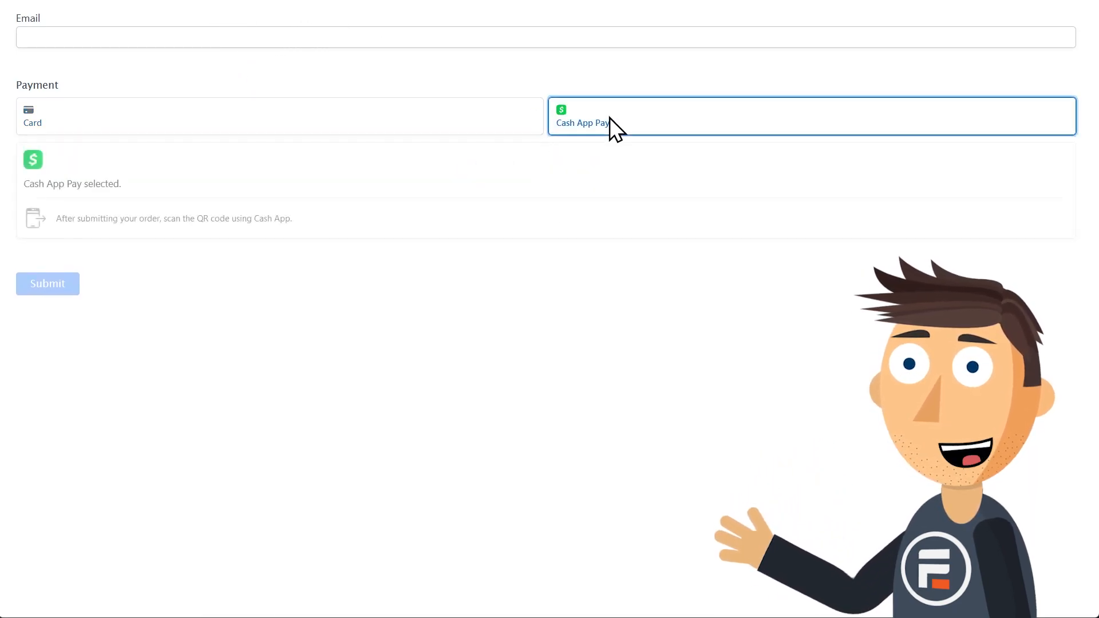
mouse_move(195, 218)
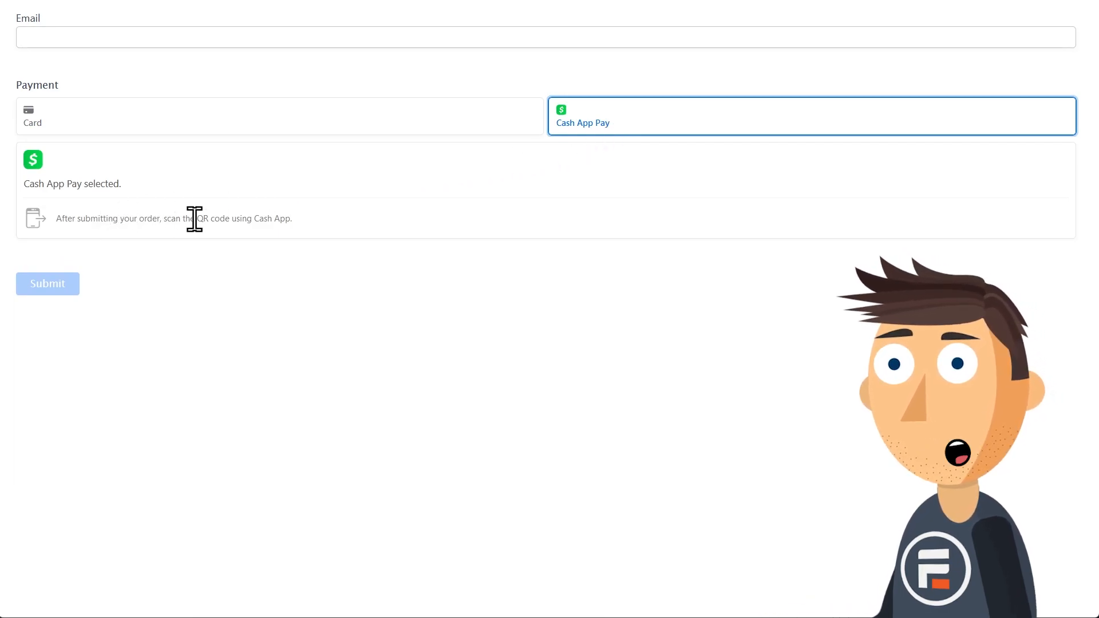
mouse_move(372, 303)
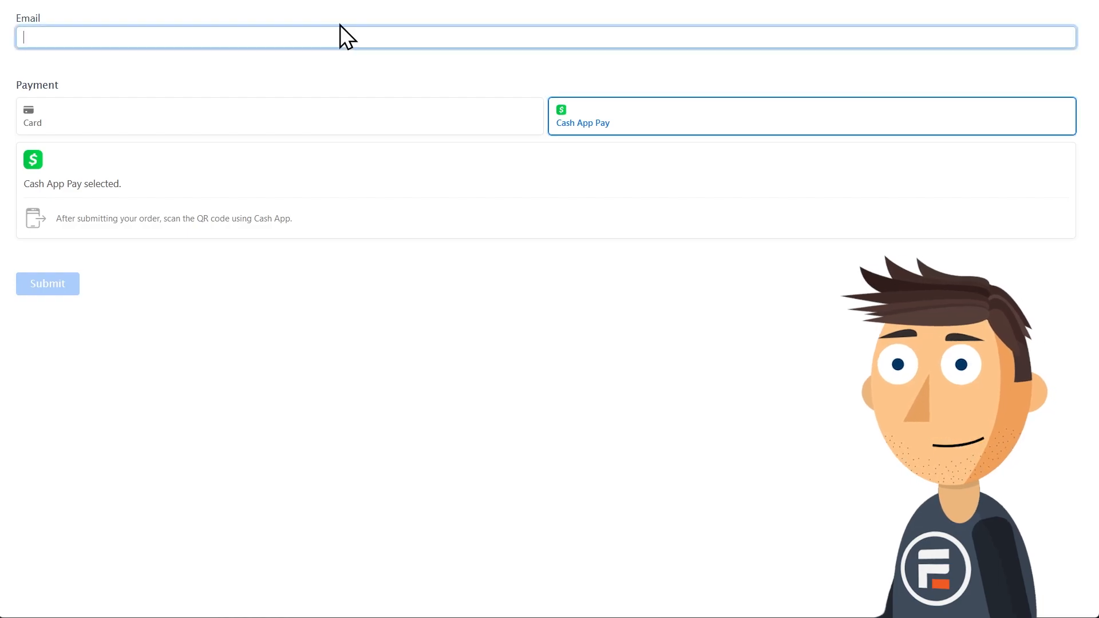
Step: With Cash App Pay selected, enter 'mike' as the email and submit the preview form
text(mike)
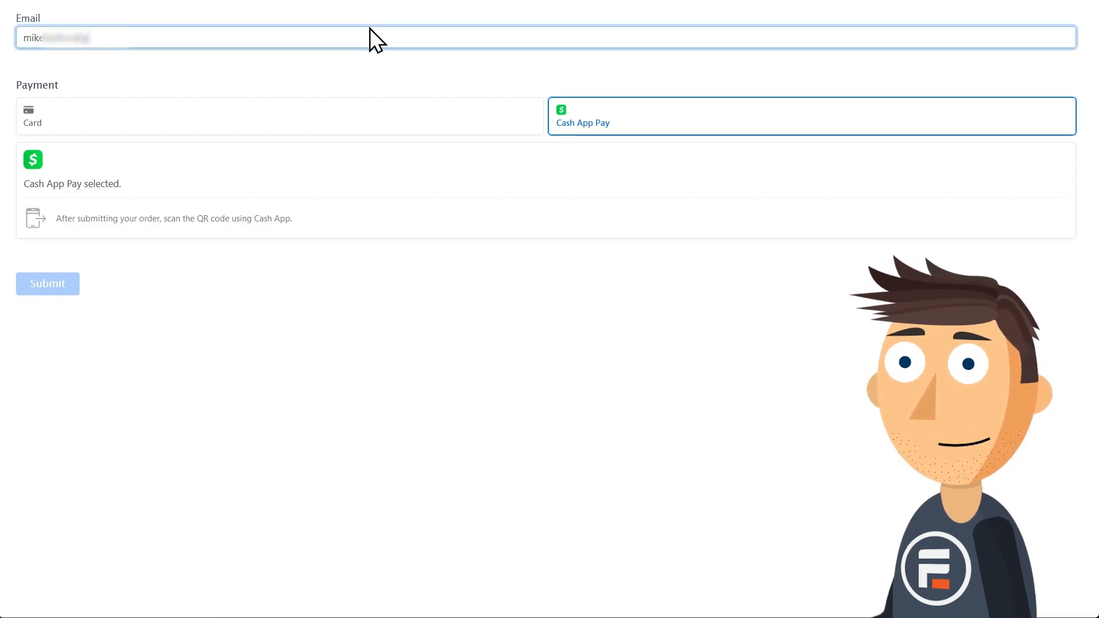
click(47, 283)
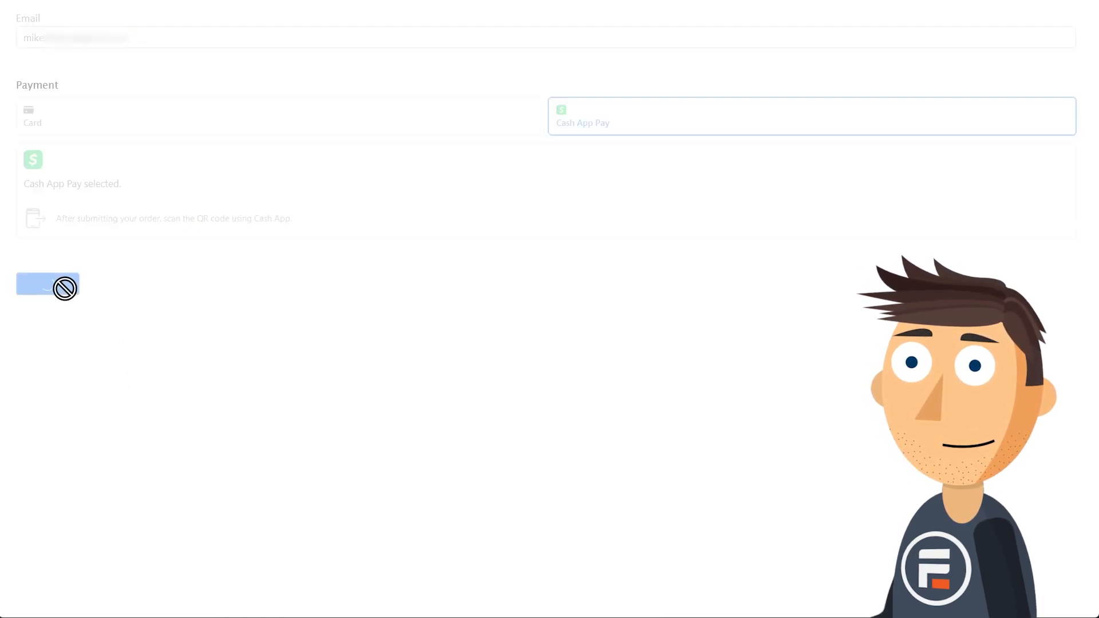
Step: Submit the form to bring up the test-mode Cash App Pay QR code
click(46, 285)
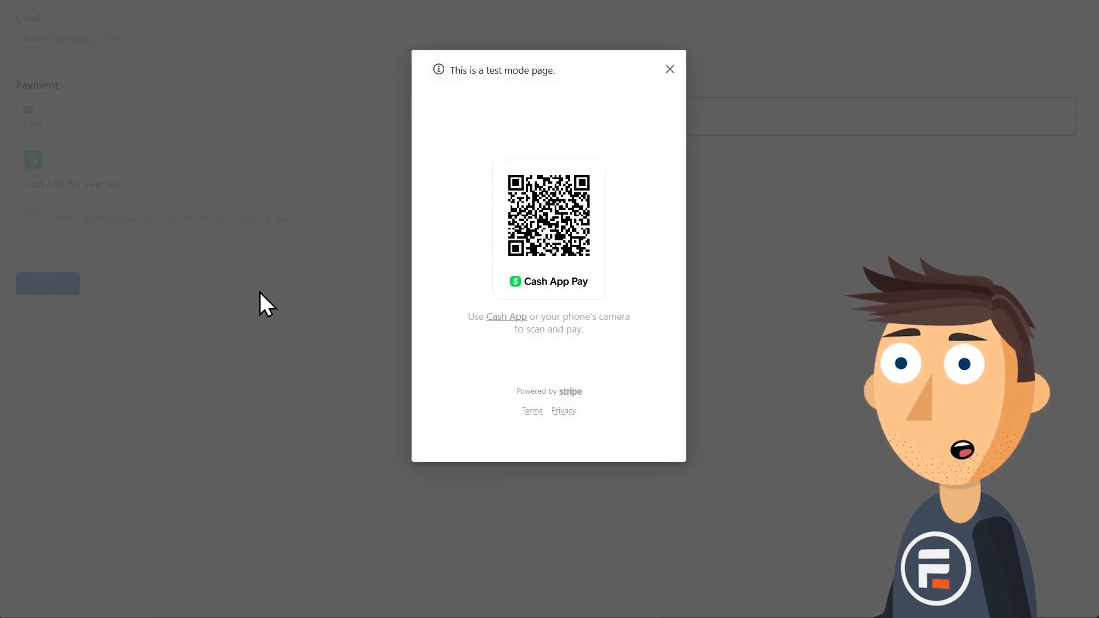
mouse_move(723, 297)
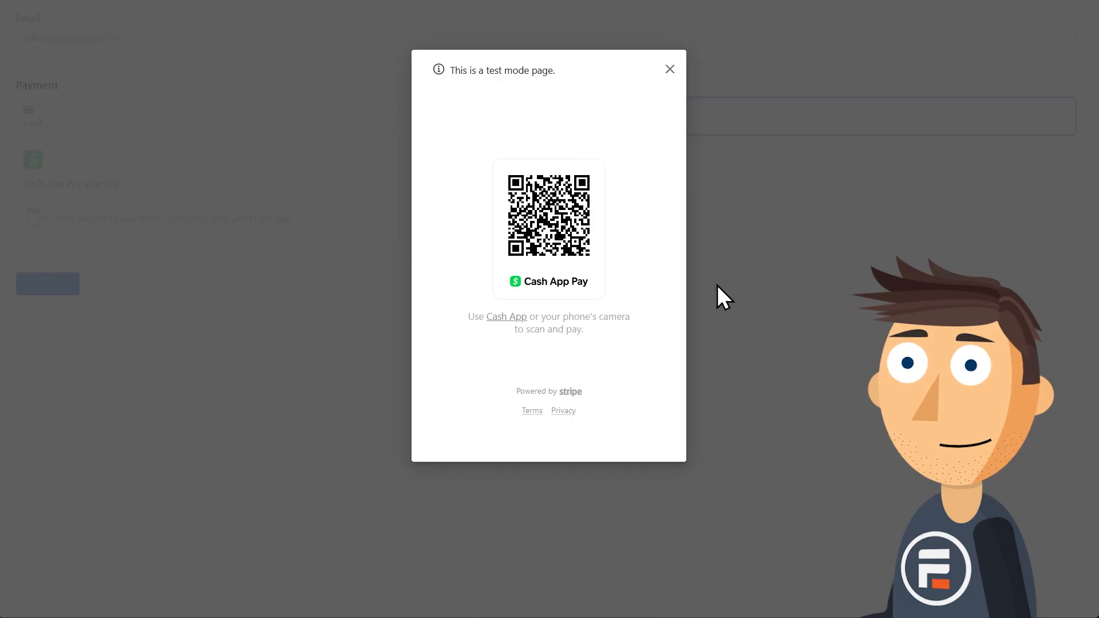